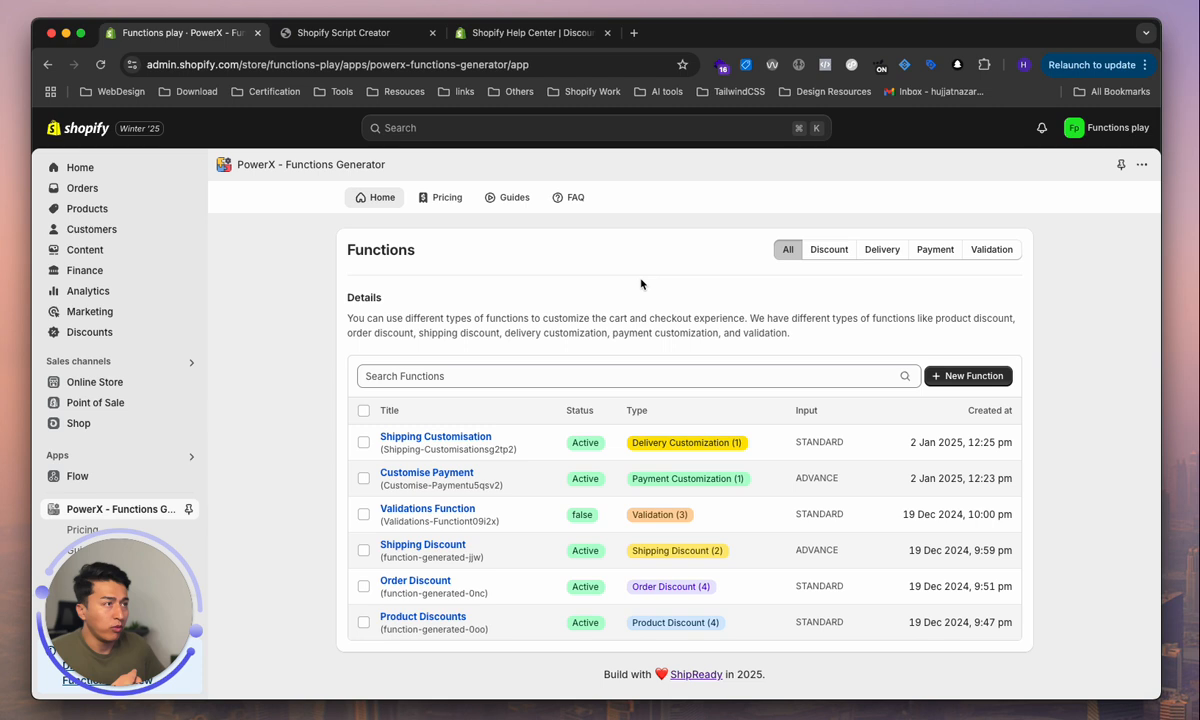
mouse_move(640, 290)
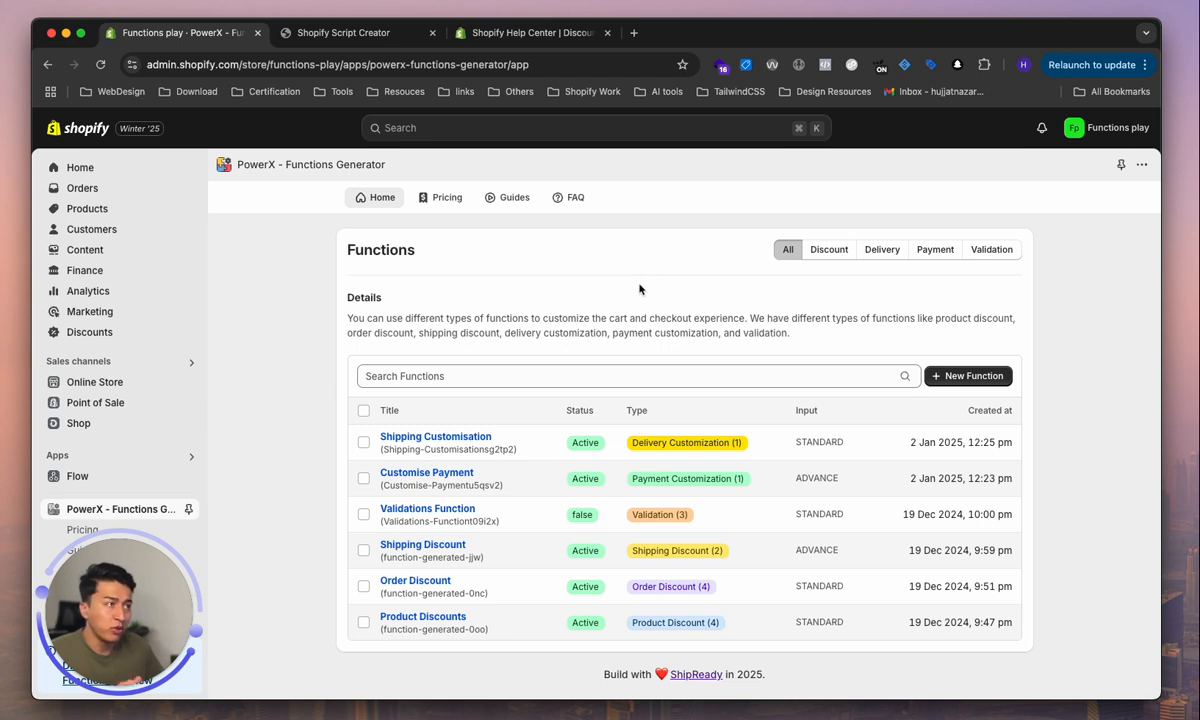
mouse_move(568, 305)
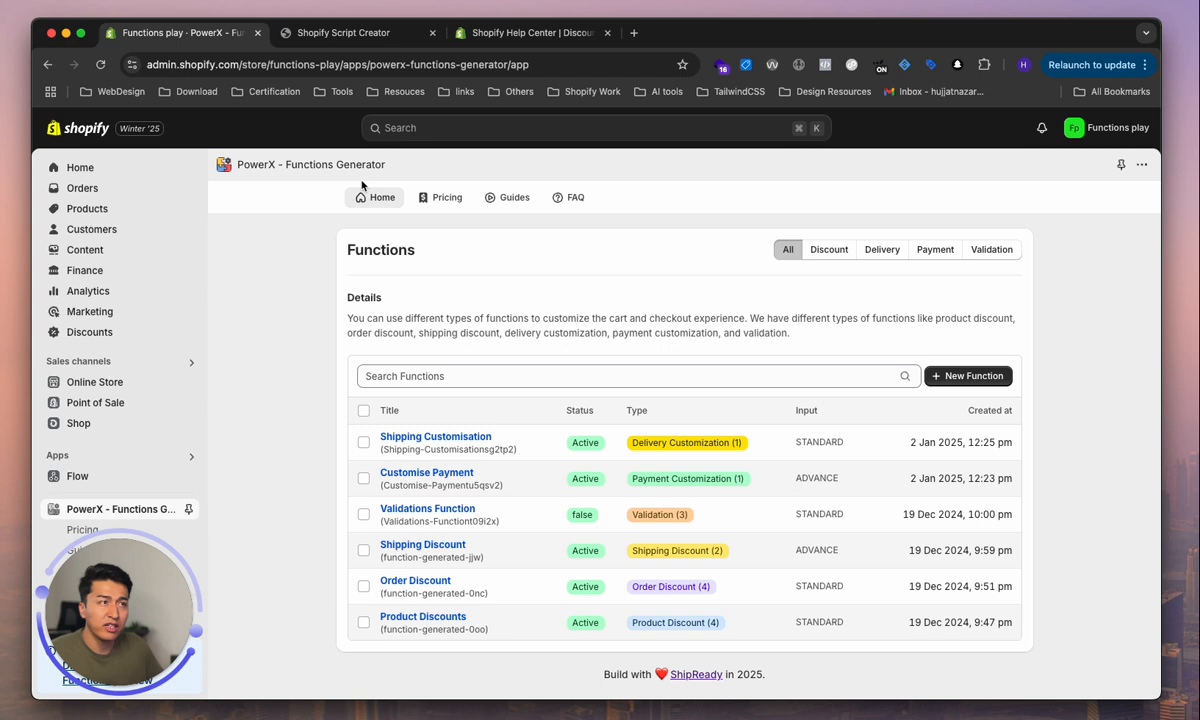
mouse_move(470, 351)
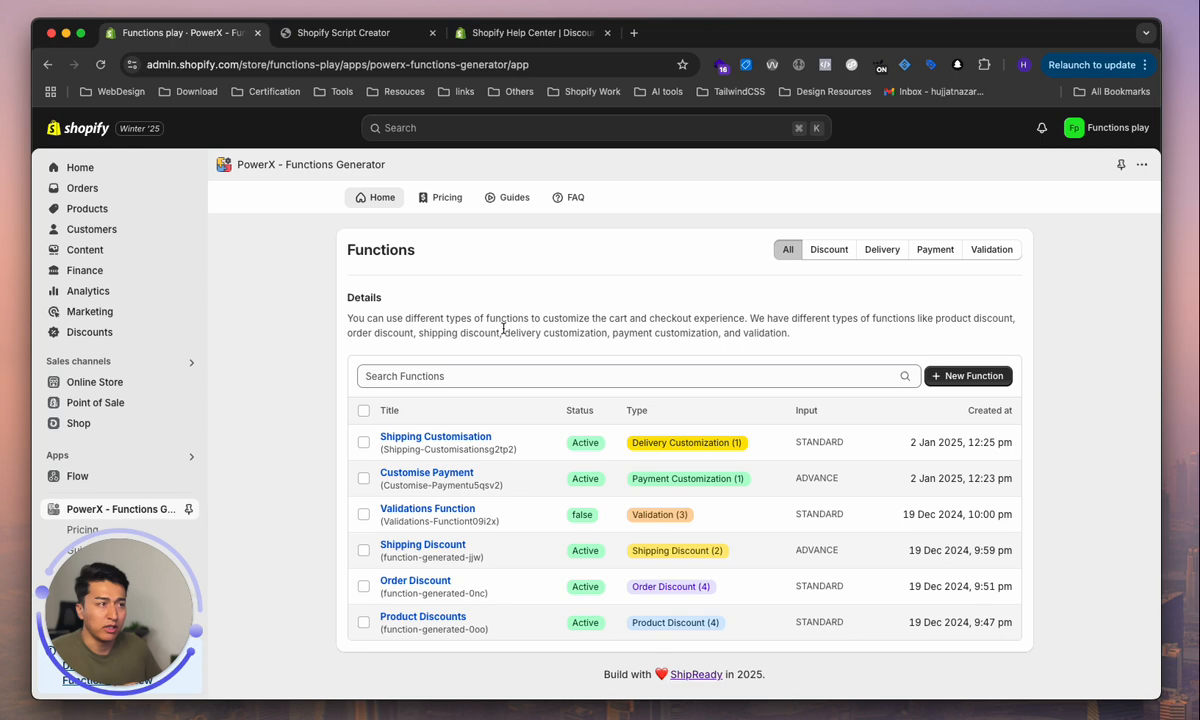
Step: Switch to the Shopify Script Creator tab showing the Bundle Discount line item campaign
click(343, 32)
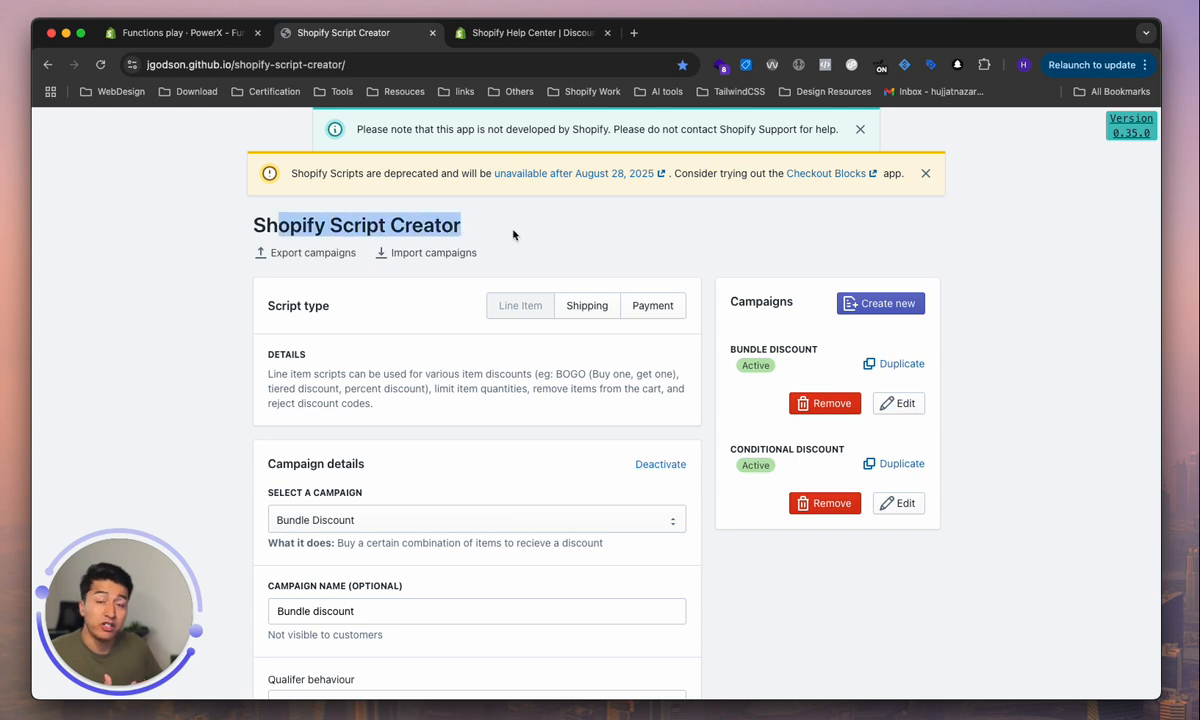
mouse_move(374, 481)
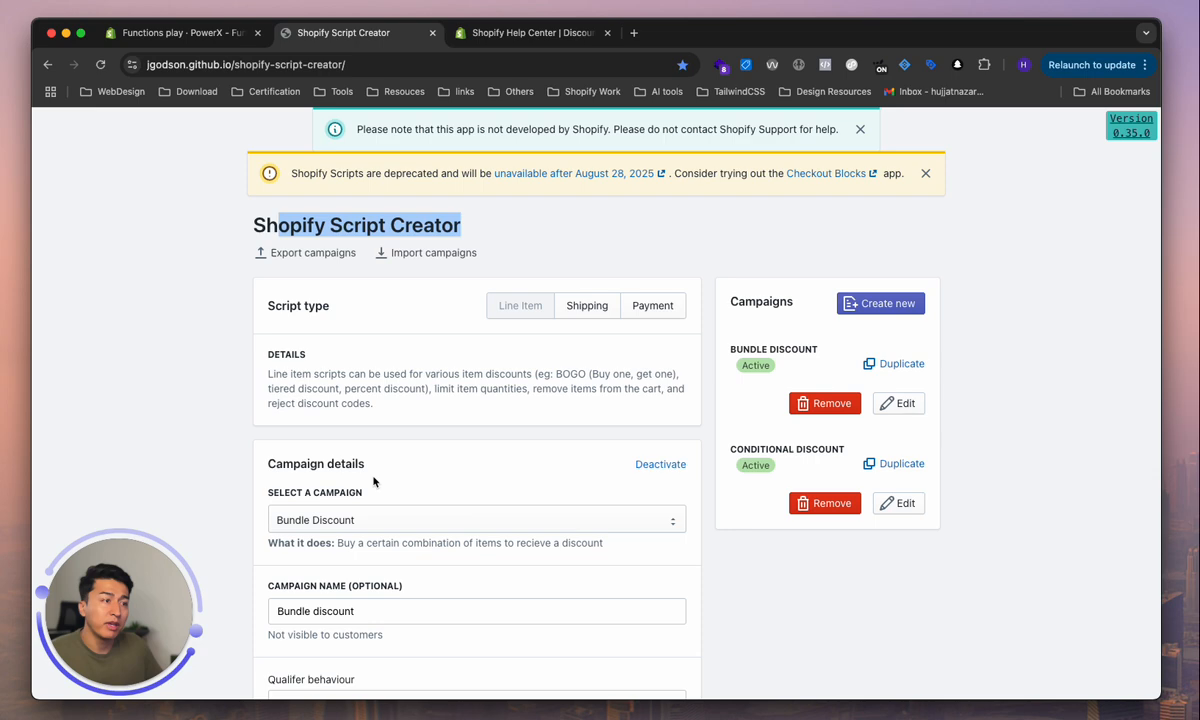
mouse_move(391, 455)
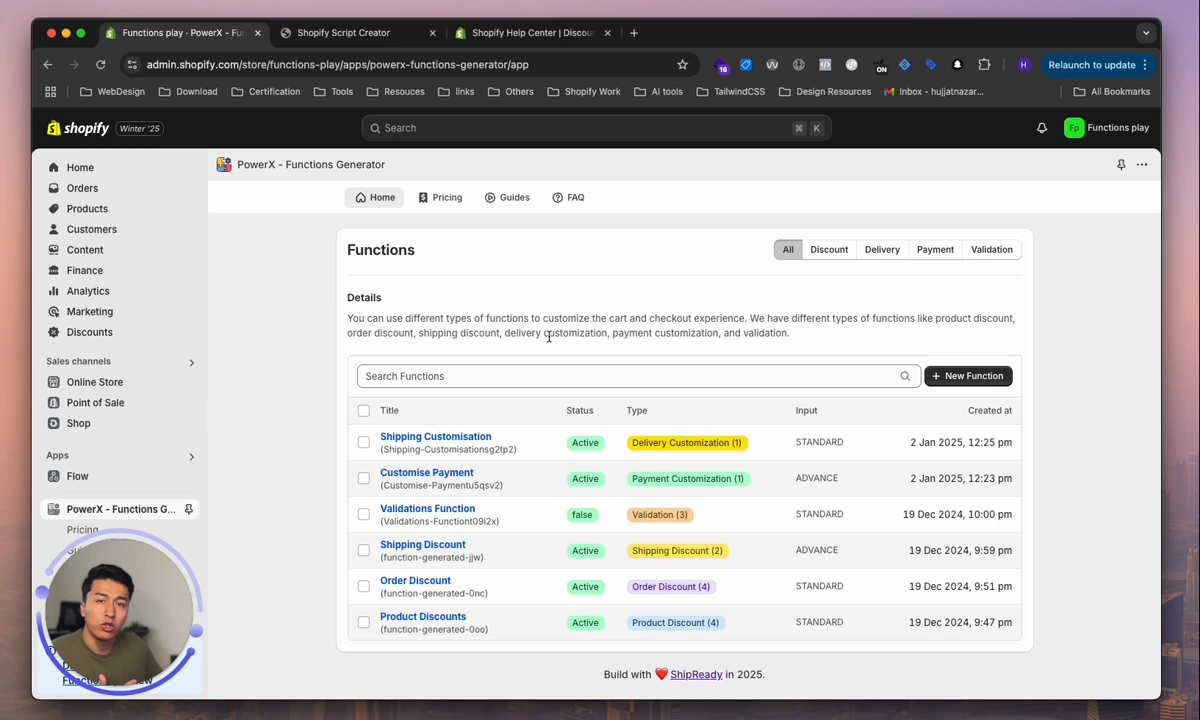
mouse_move(476, 360)
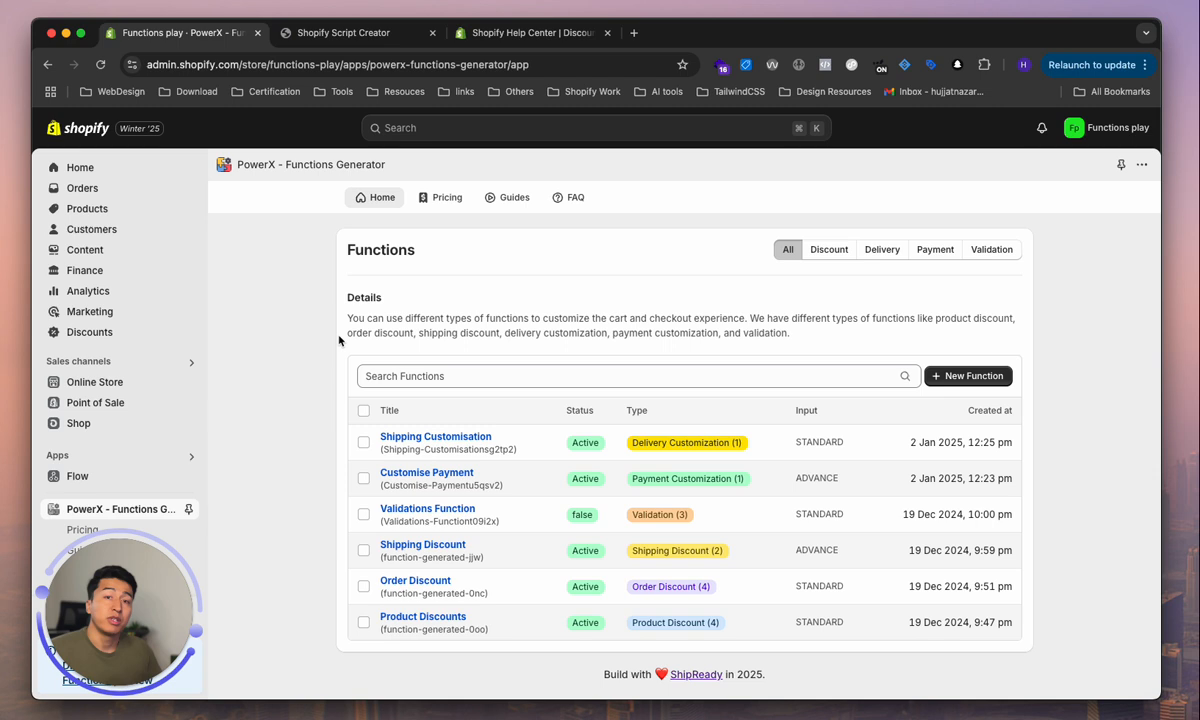
mouse_move(288, 188)
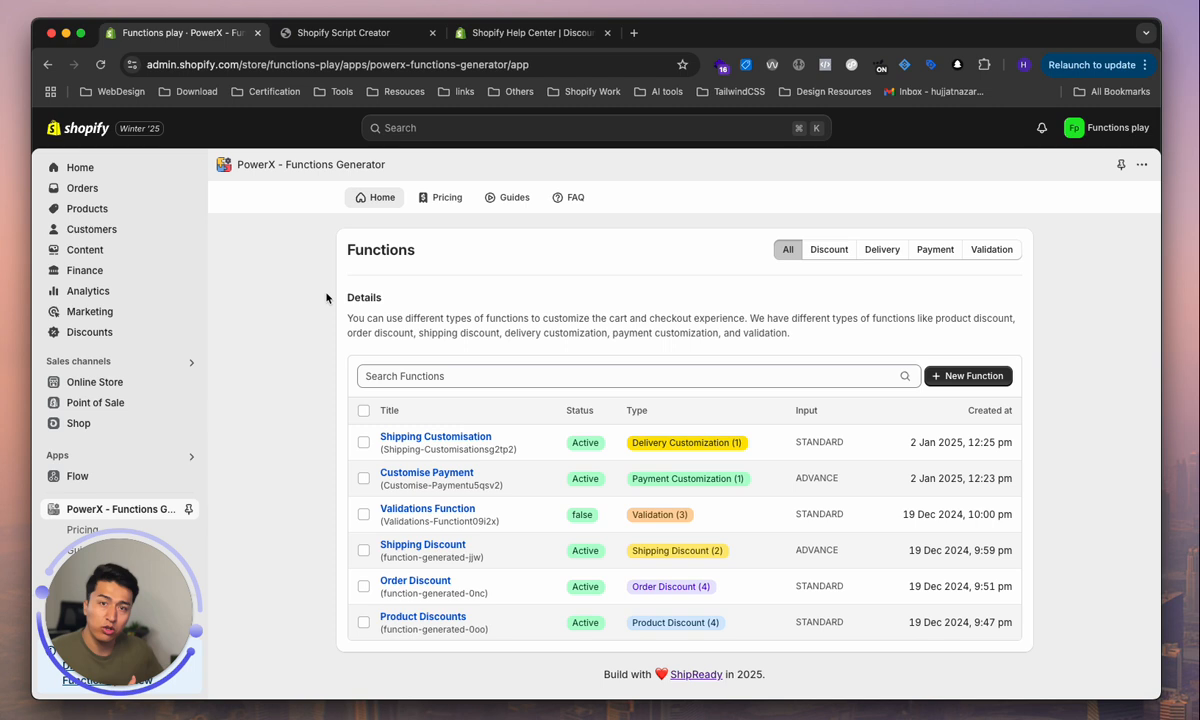
mouse_move(427, 514)
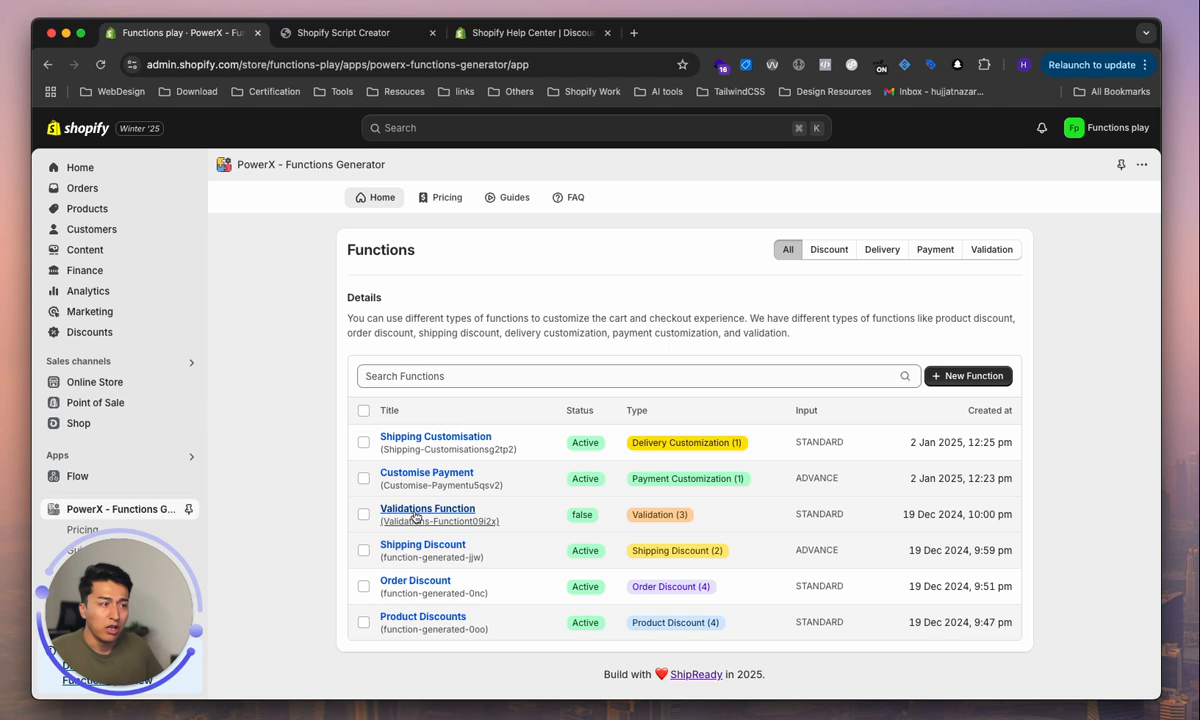
mouse_move(245, 507)
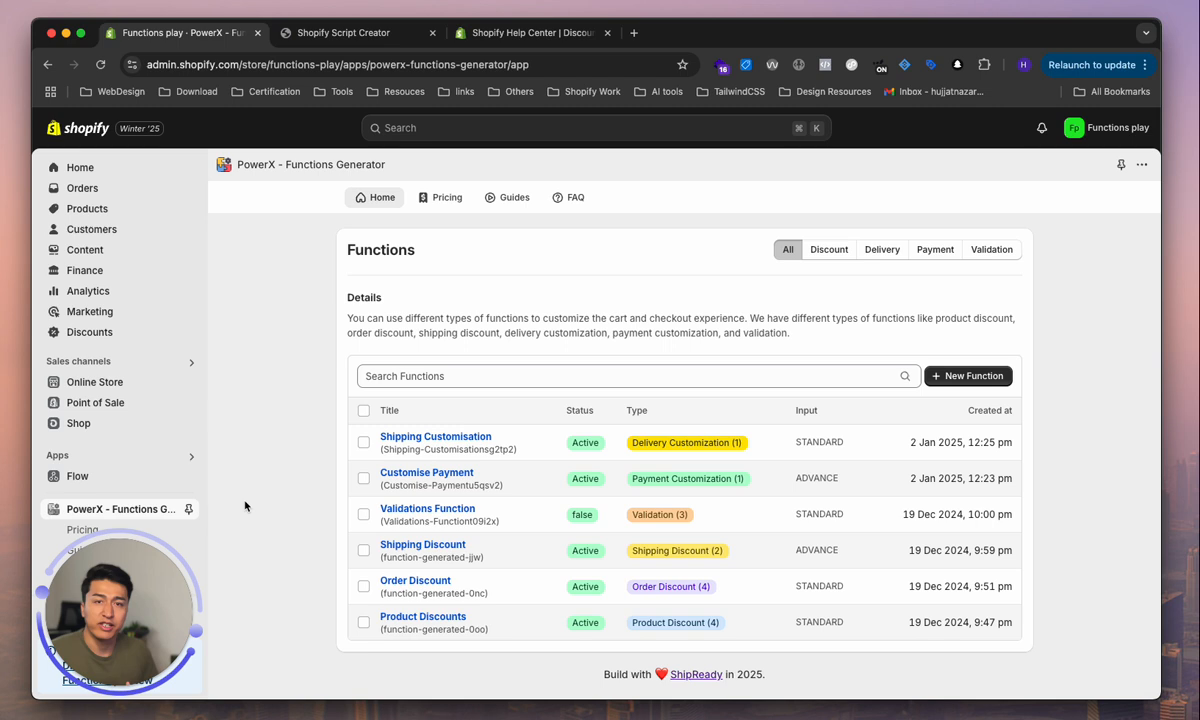
mouse_move(283, 421)
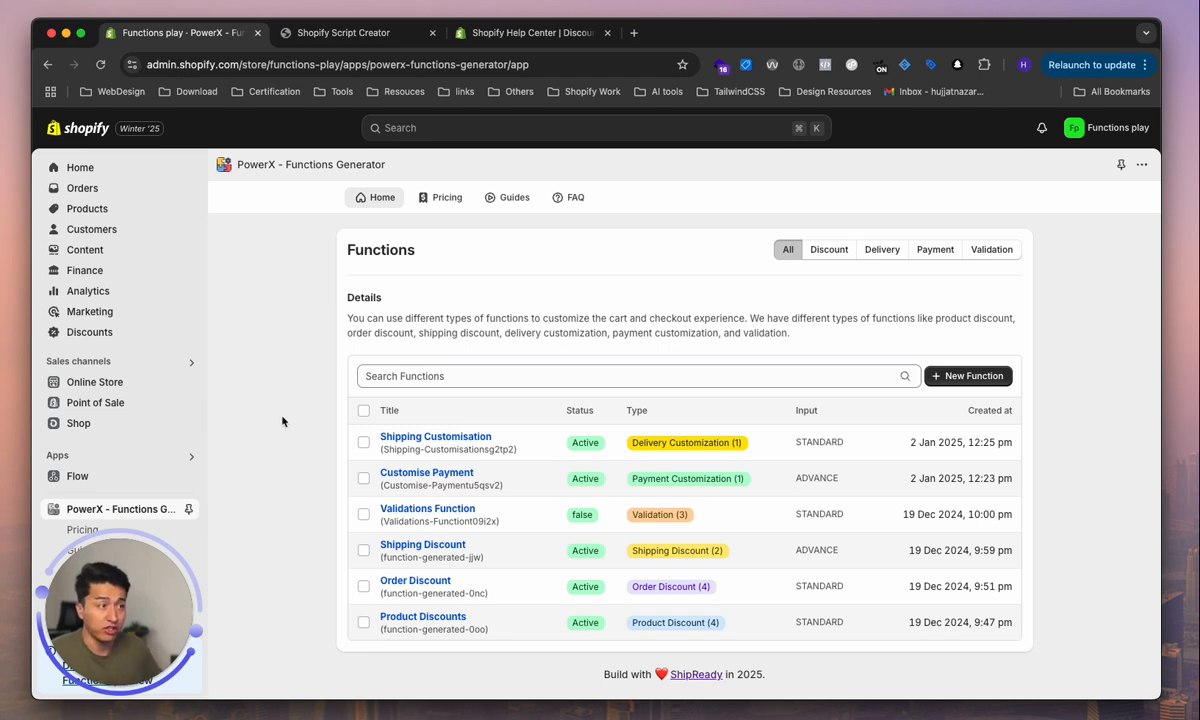
mouse_move(471, 336)
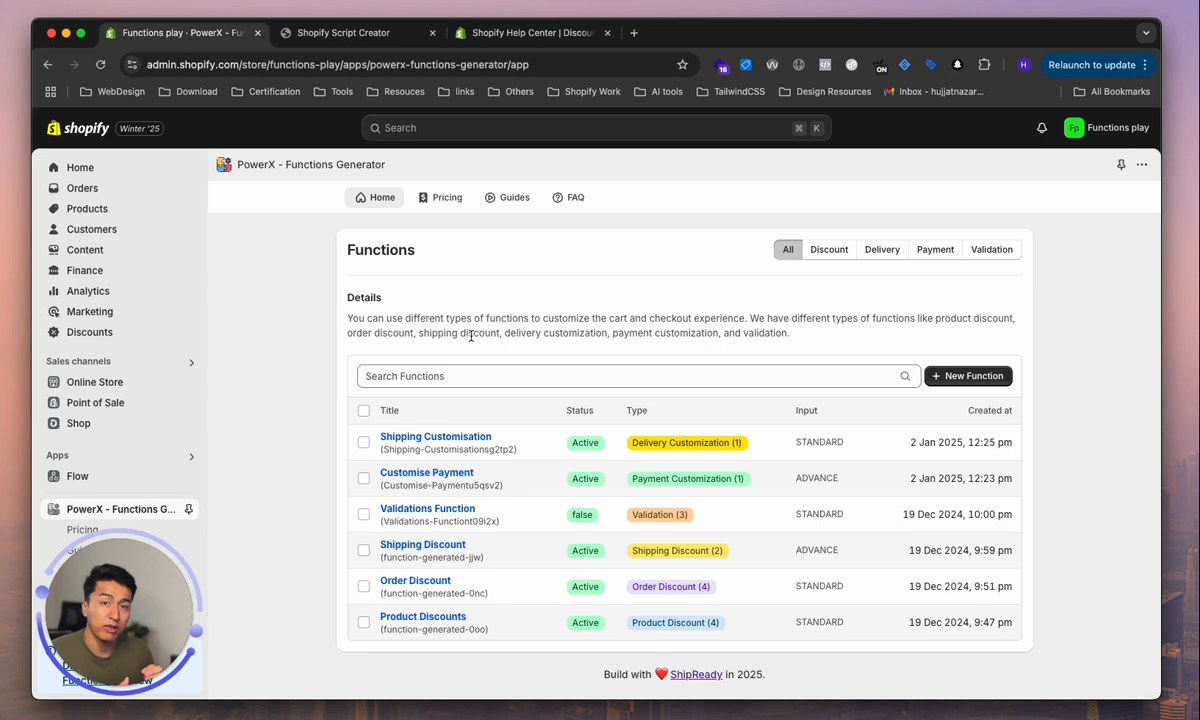
Step: Open the Help Center discount types article and highlight 'a maximum of 25 active automatic discounts'
click(530, 33)
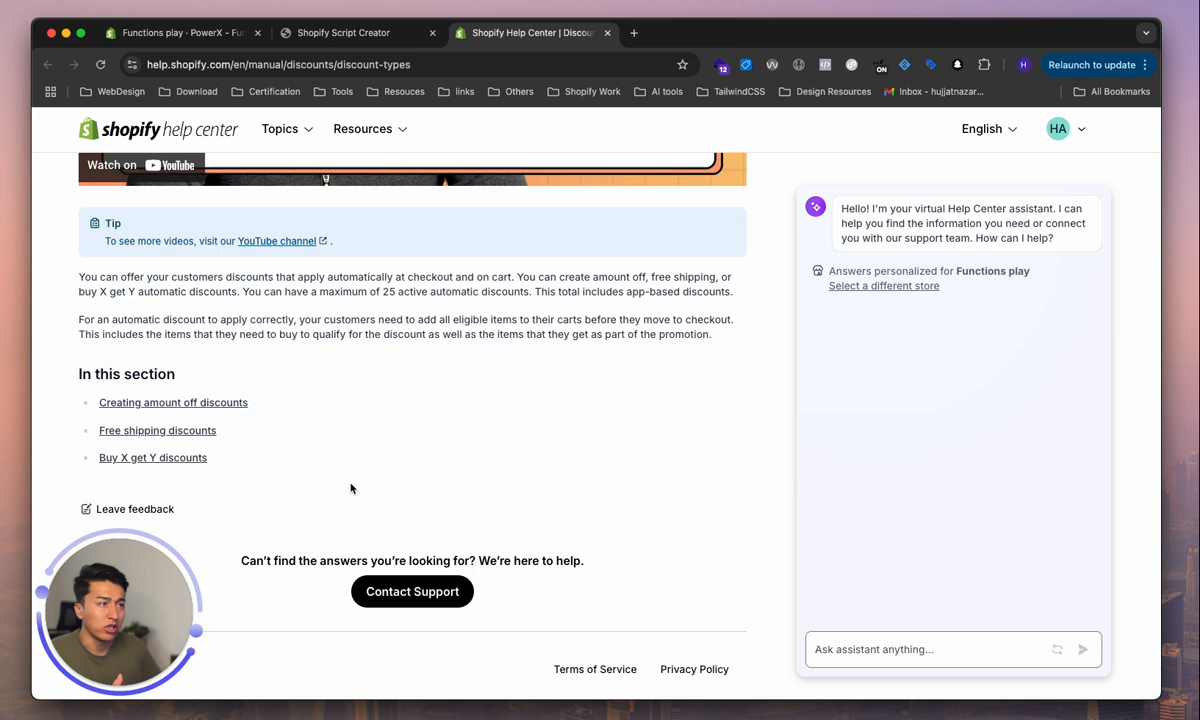
drag(310, 293, 528, 293)
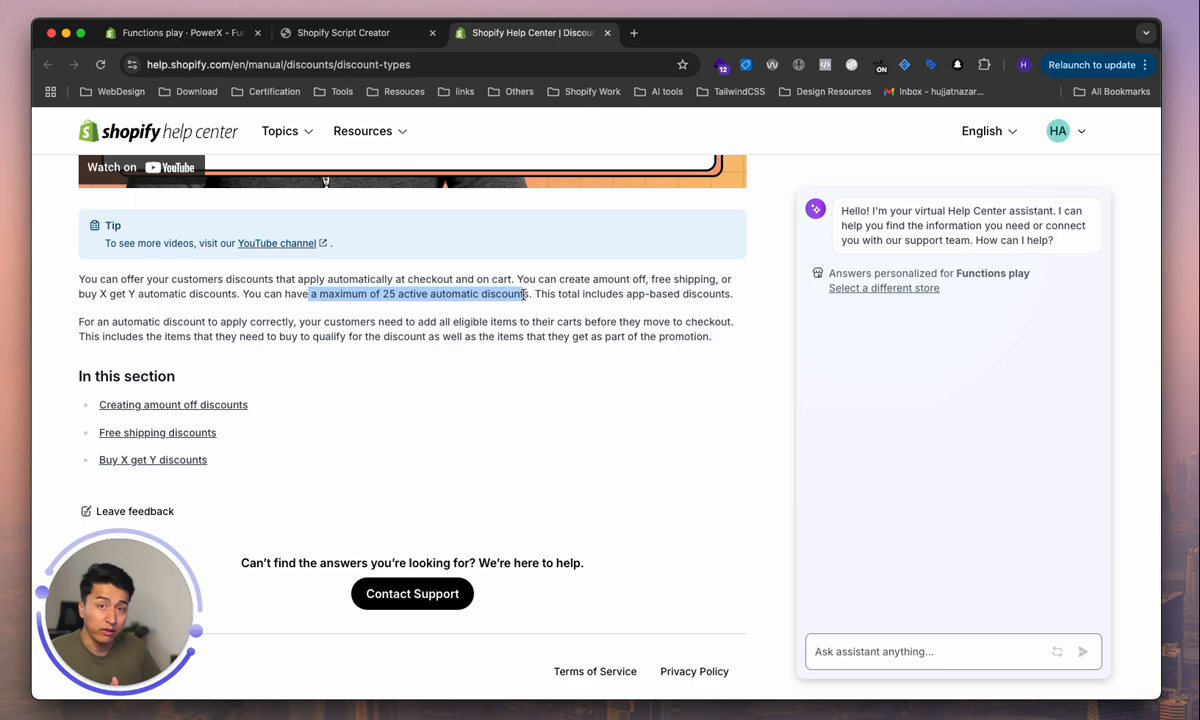
Step: Switch back to the PowerX tab showing the six-function home list
click(180, 32)
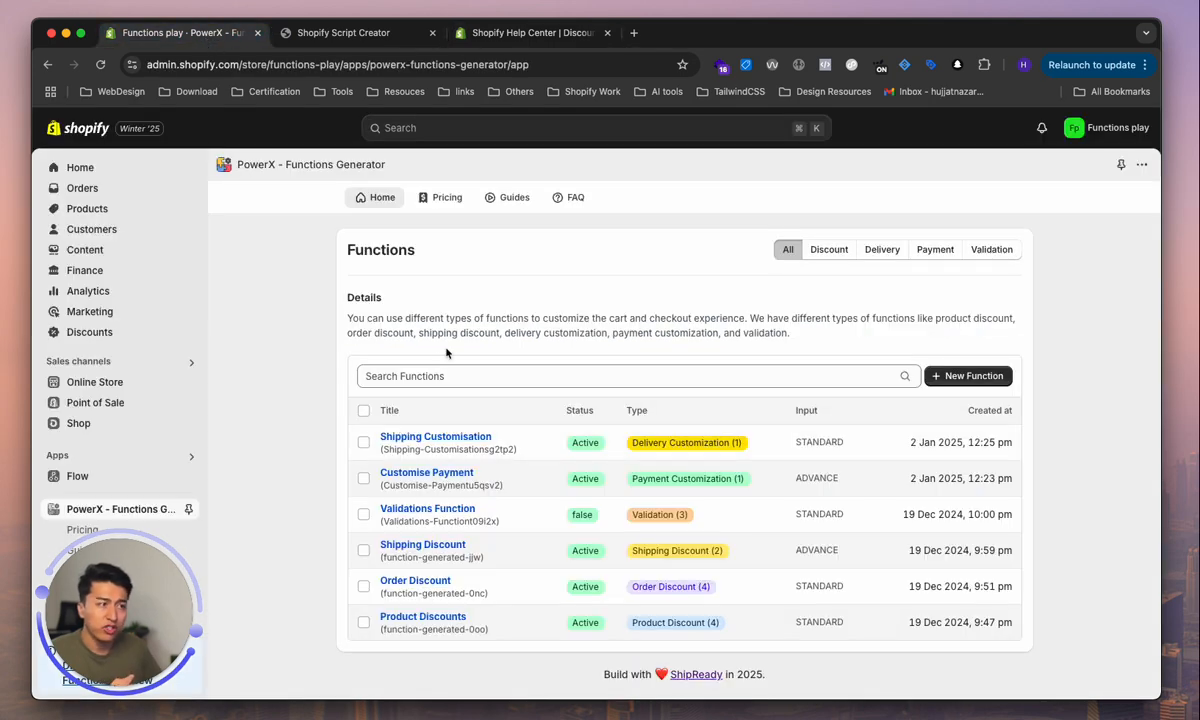
mouse_move(488, 346)
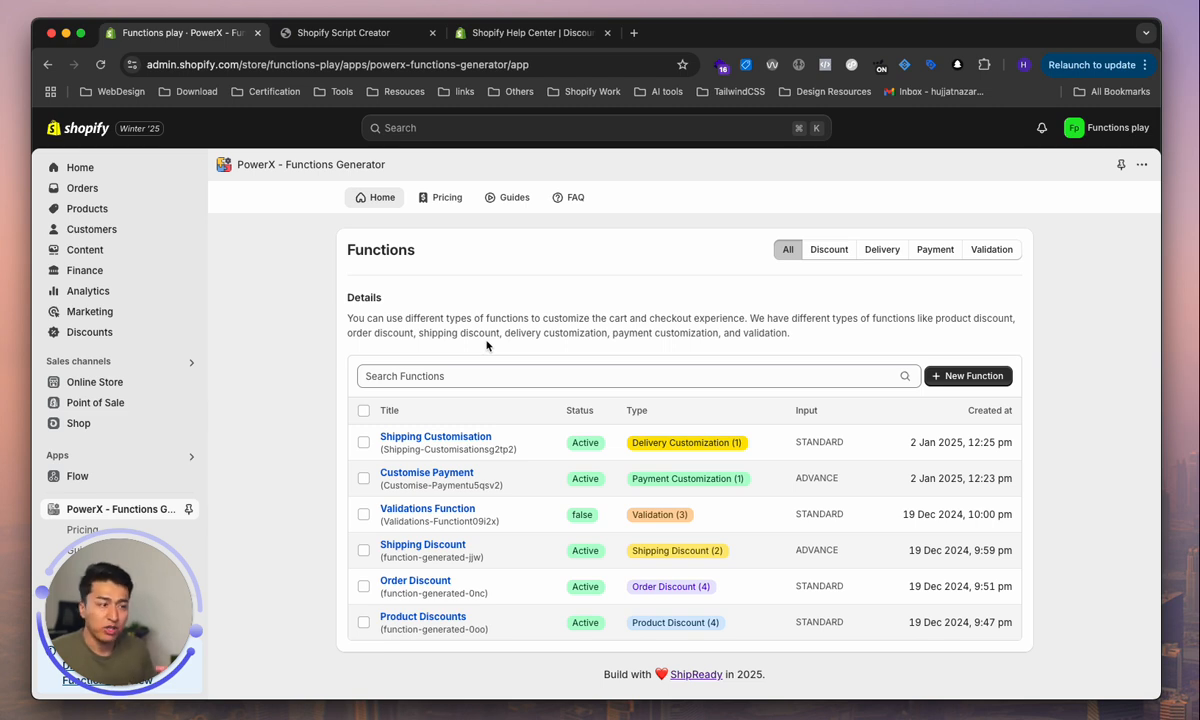
mouse_move(798, 338)
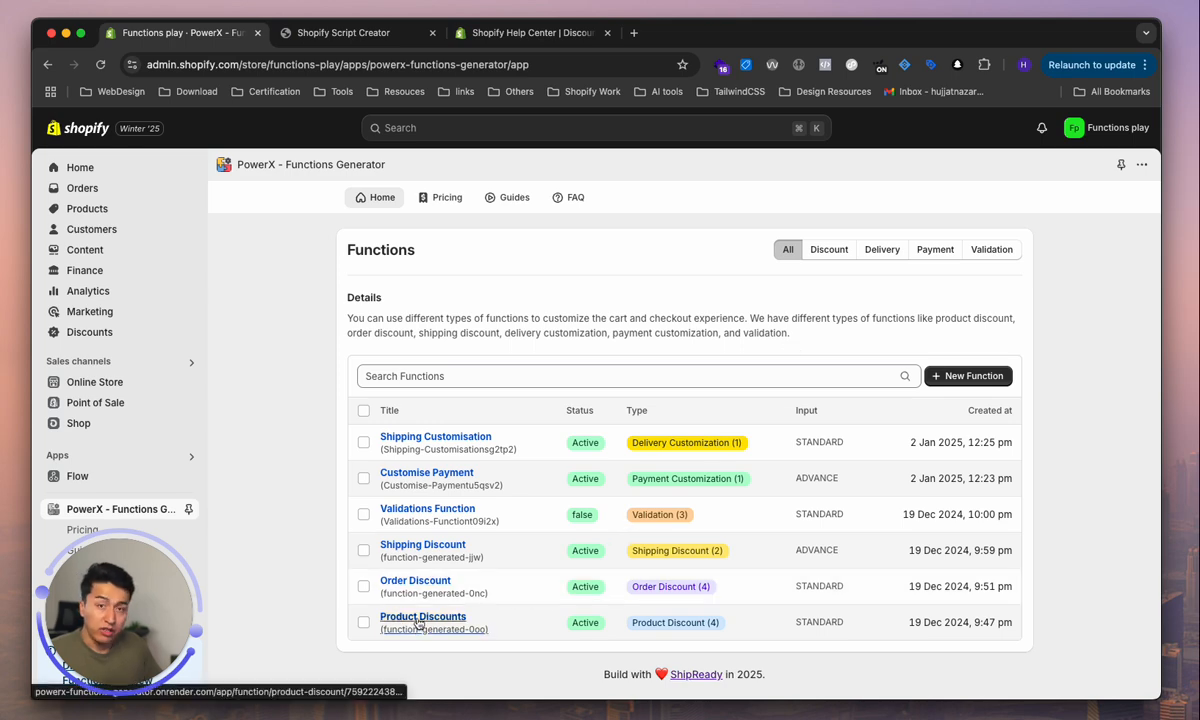
Step: Open Product Discounts, start a new campaign, and list the campaign type options
click(422, 616)
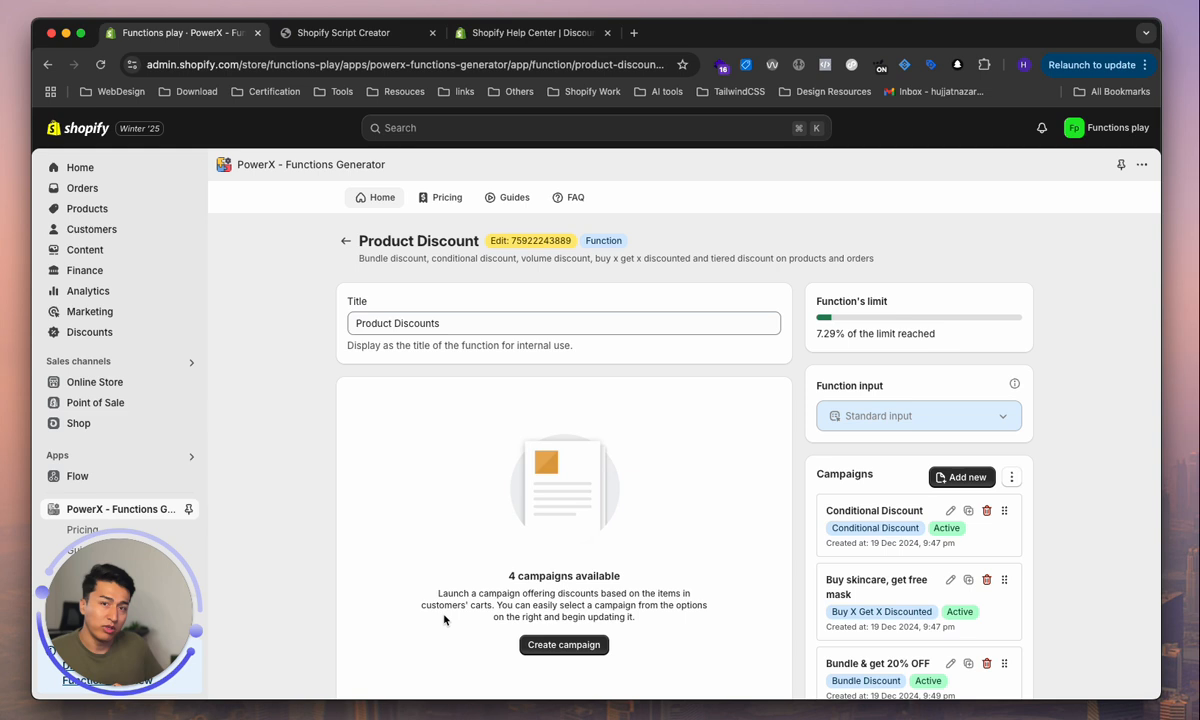
mouse_move(655, 475)
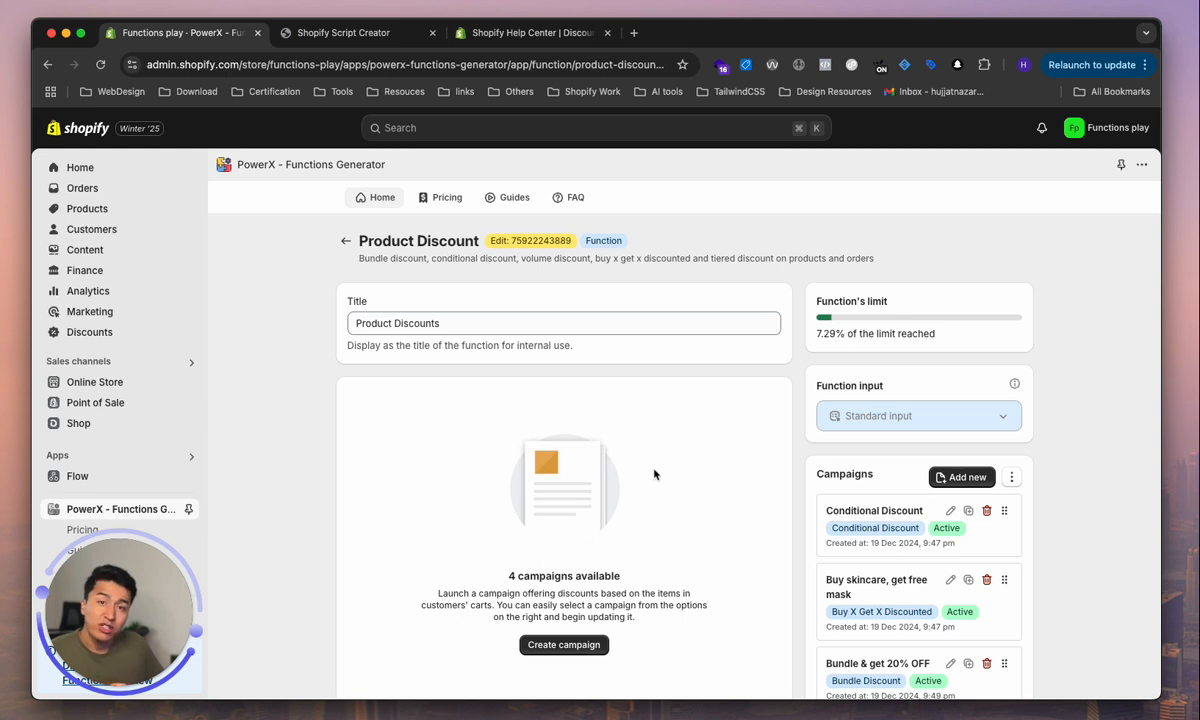
scroll(down, 3)
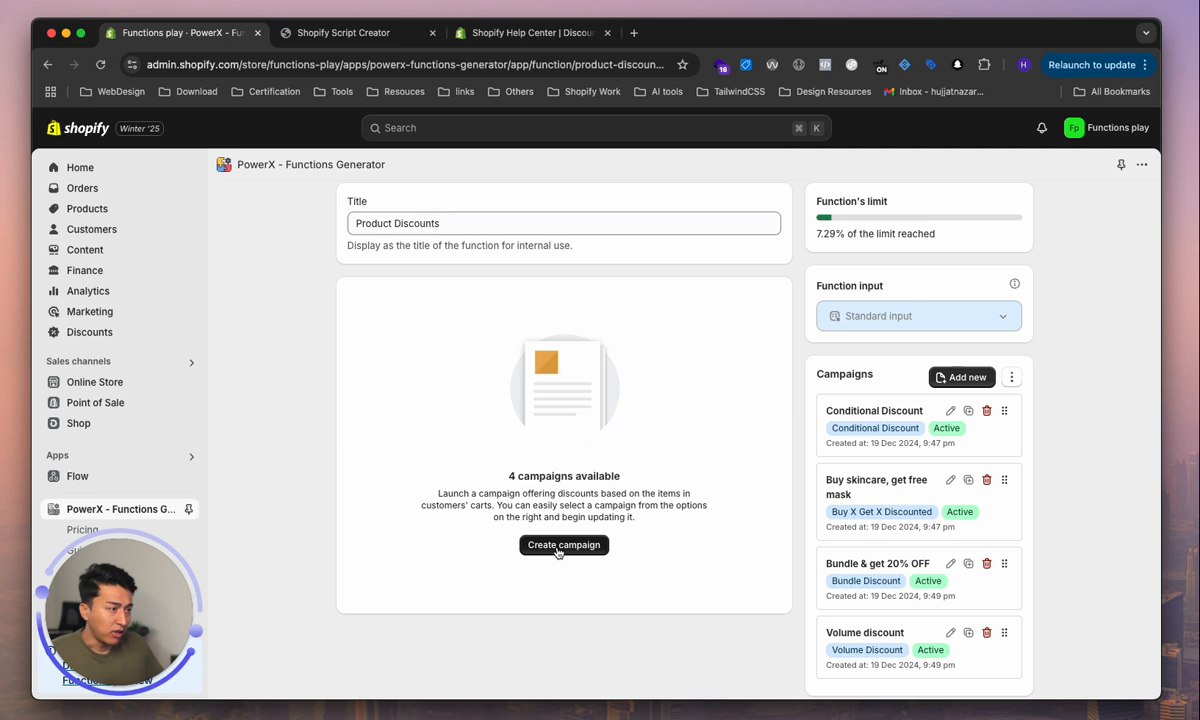
click(563, 545)
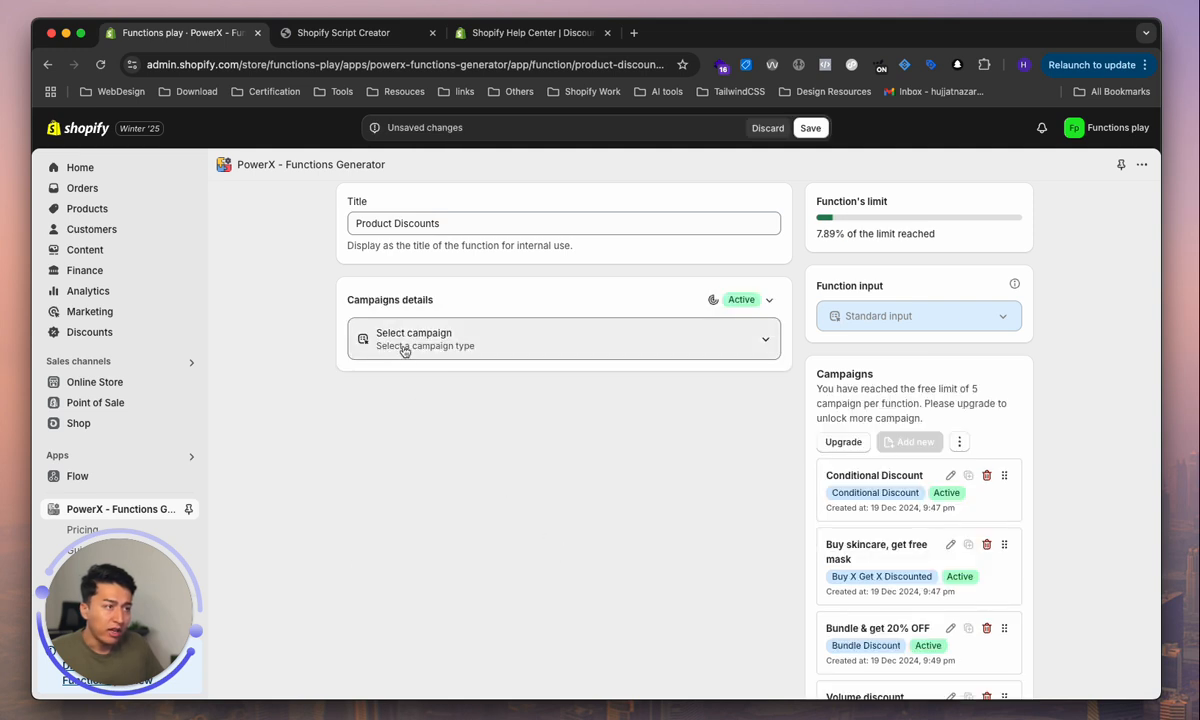
click(563, 338)
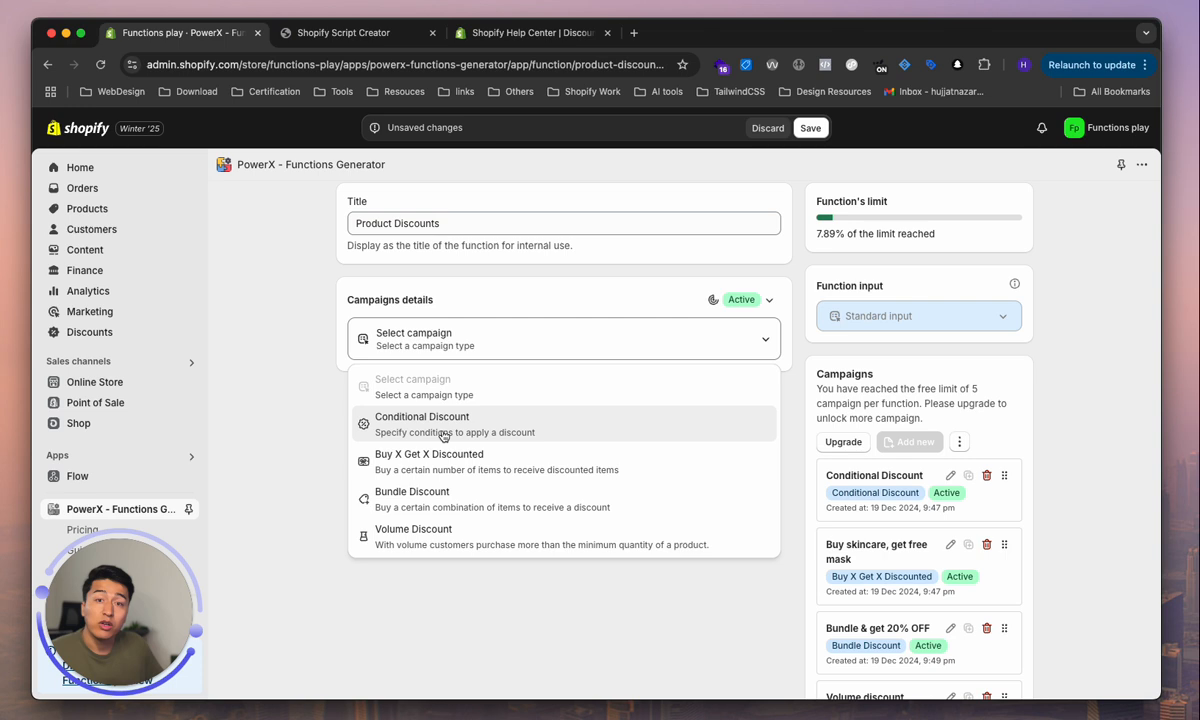
mouse_move(405, 428)
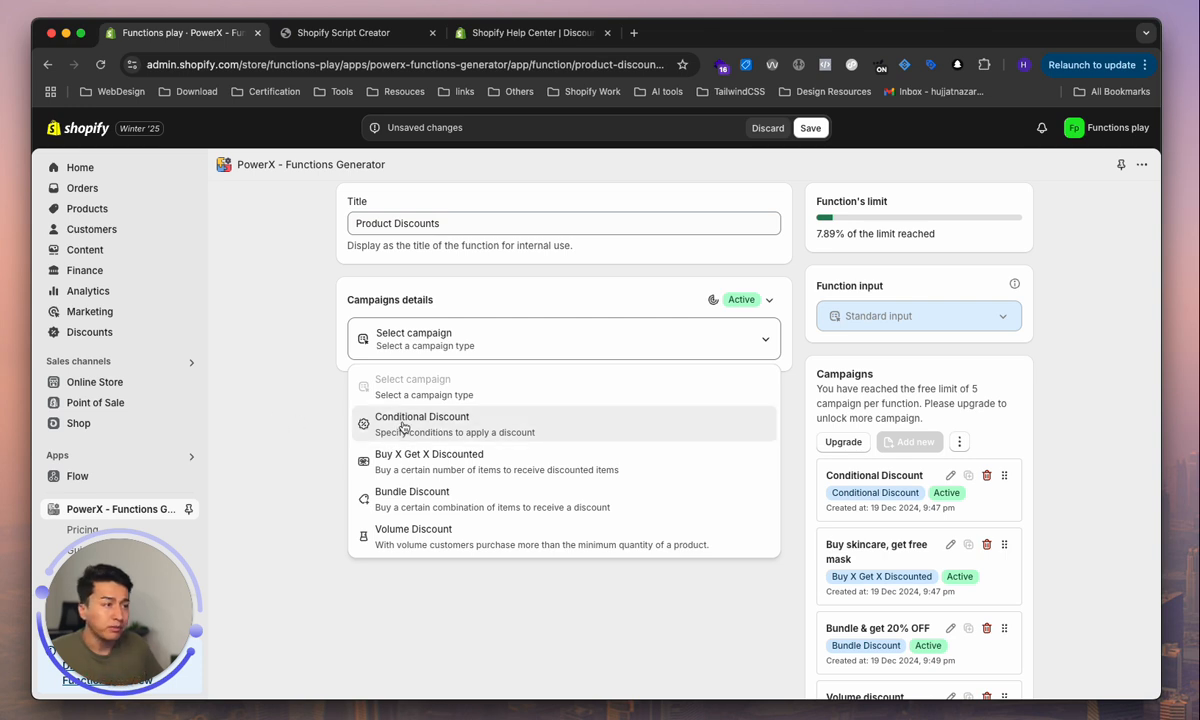
mouse_move(428, 461)
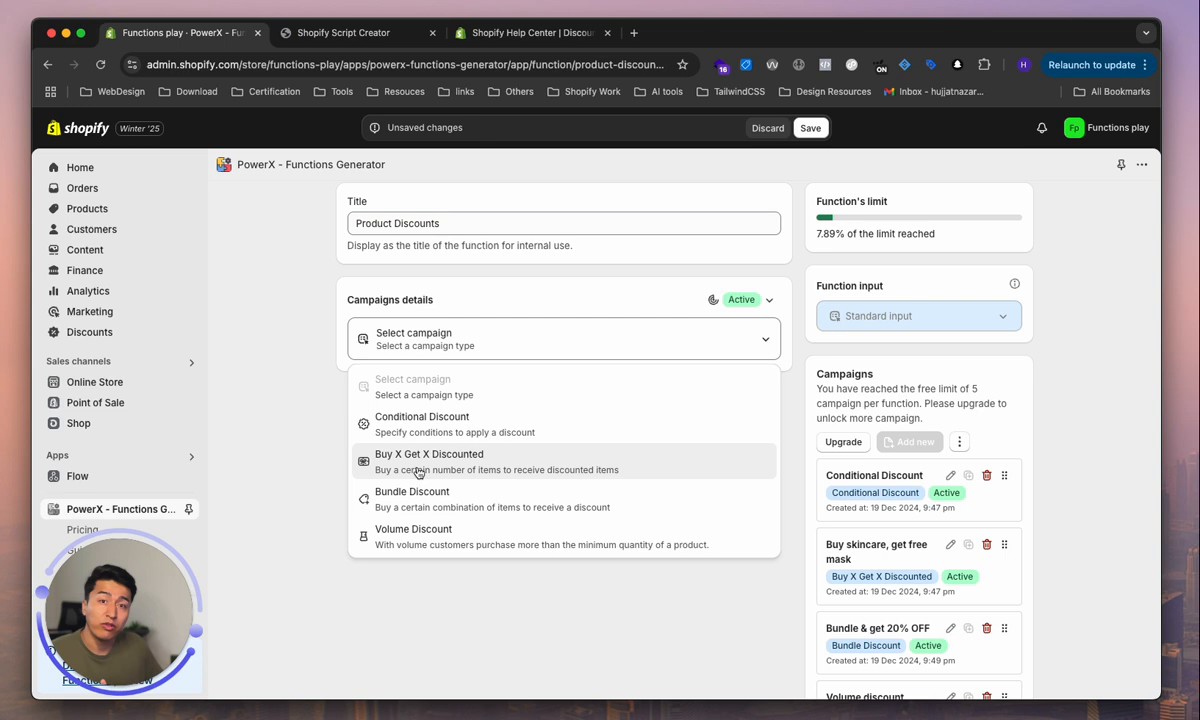
mouse_move(452, 504)
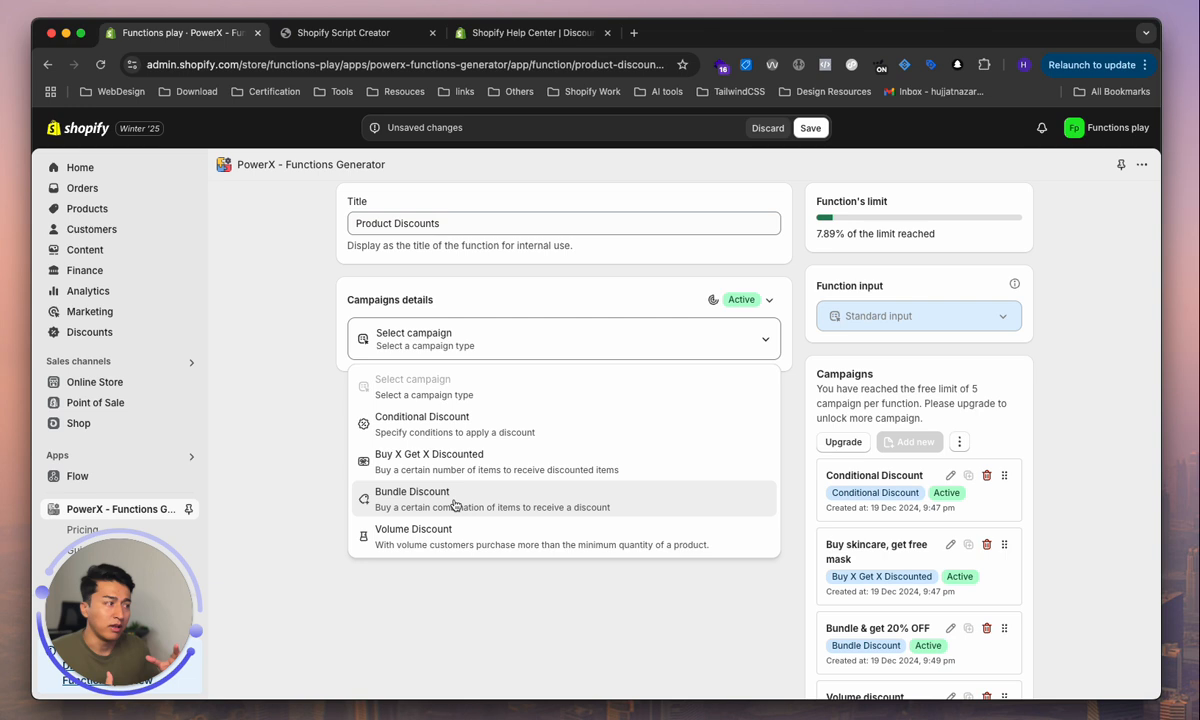
mouse_move(423, 501)
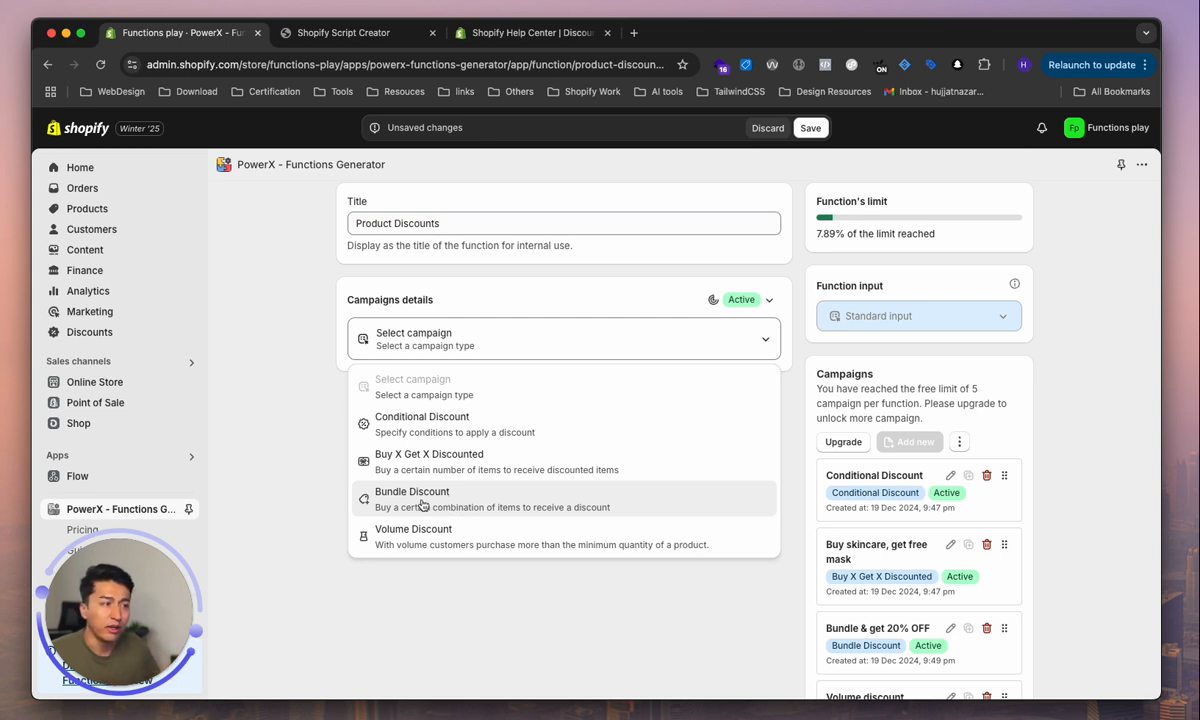
mouse_move(462, 481)
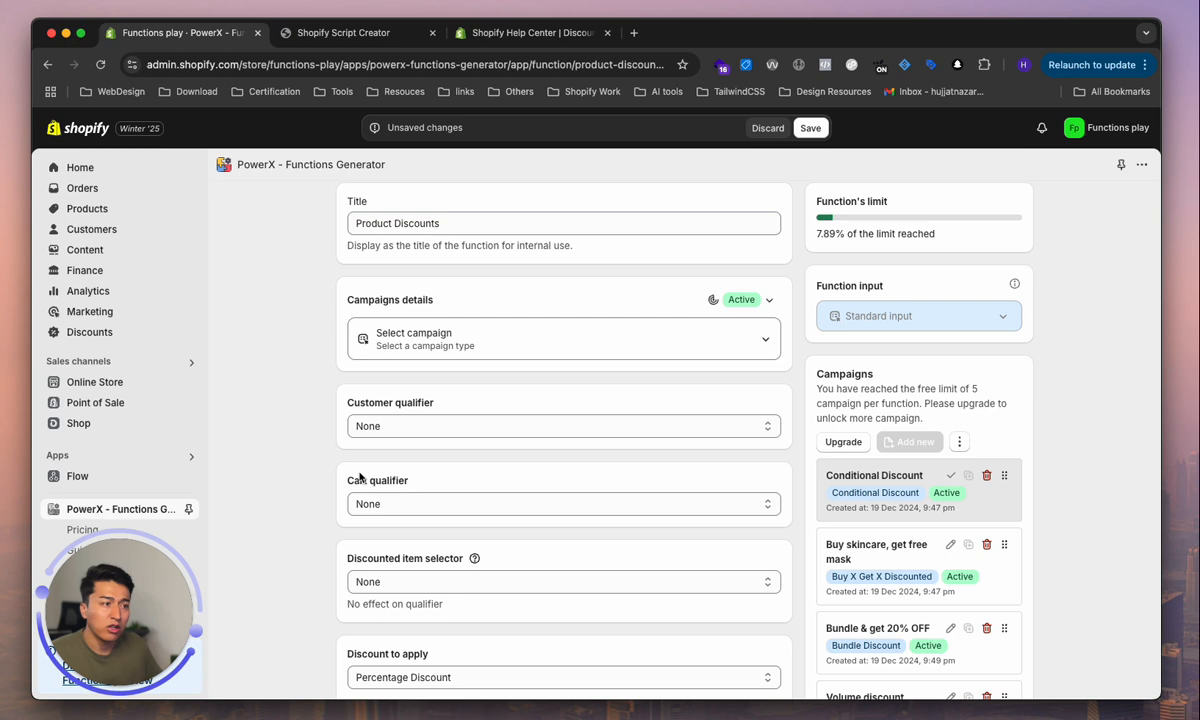
Step: Browse the customer and cart qualifier options, leaving both set to None
click(562, 425)
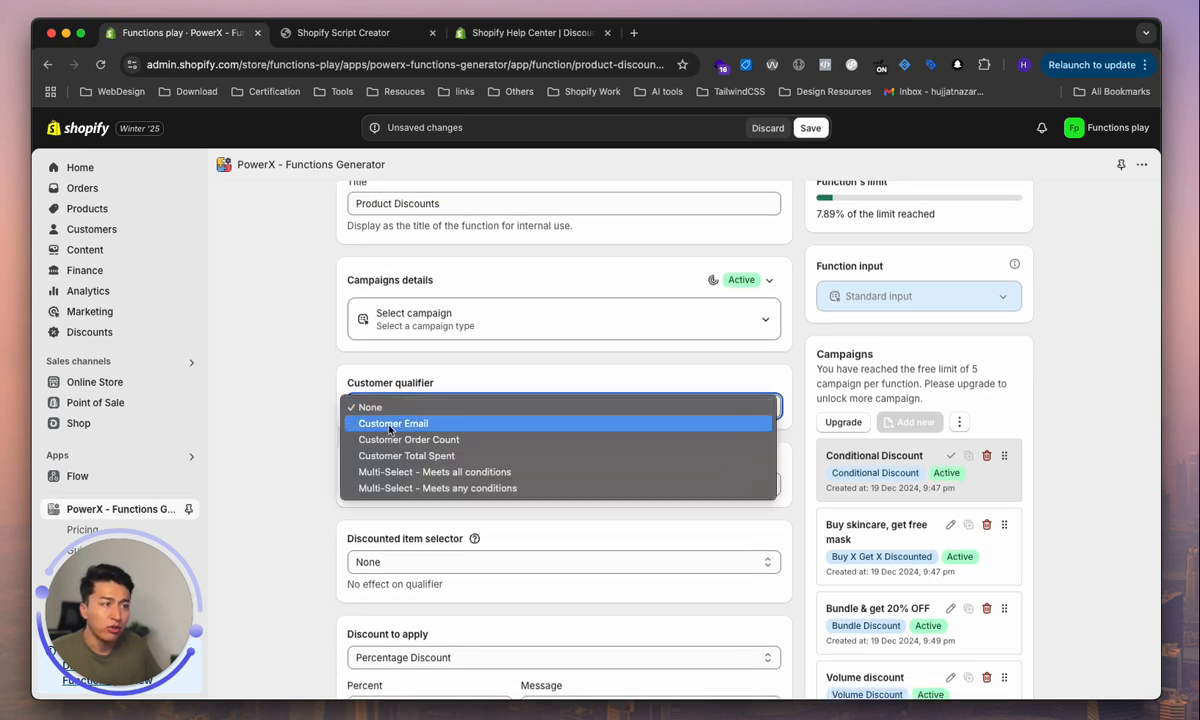
mouse_move(406, 455)
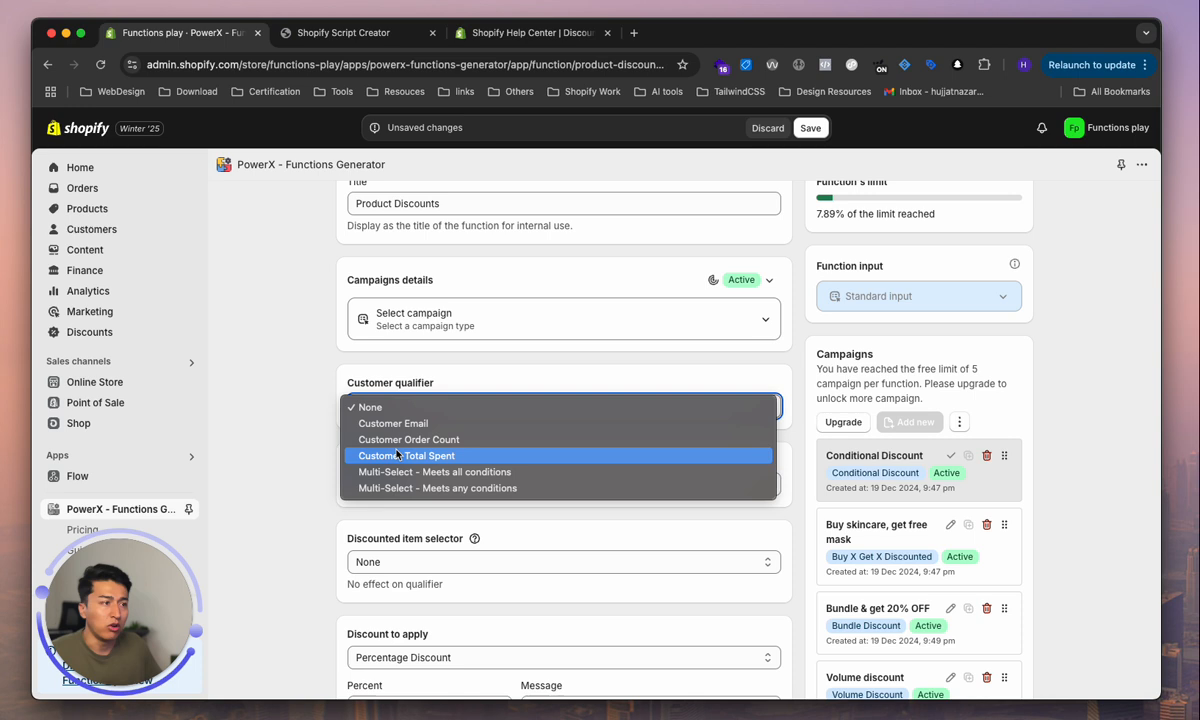
mouse_move(408, 439)
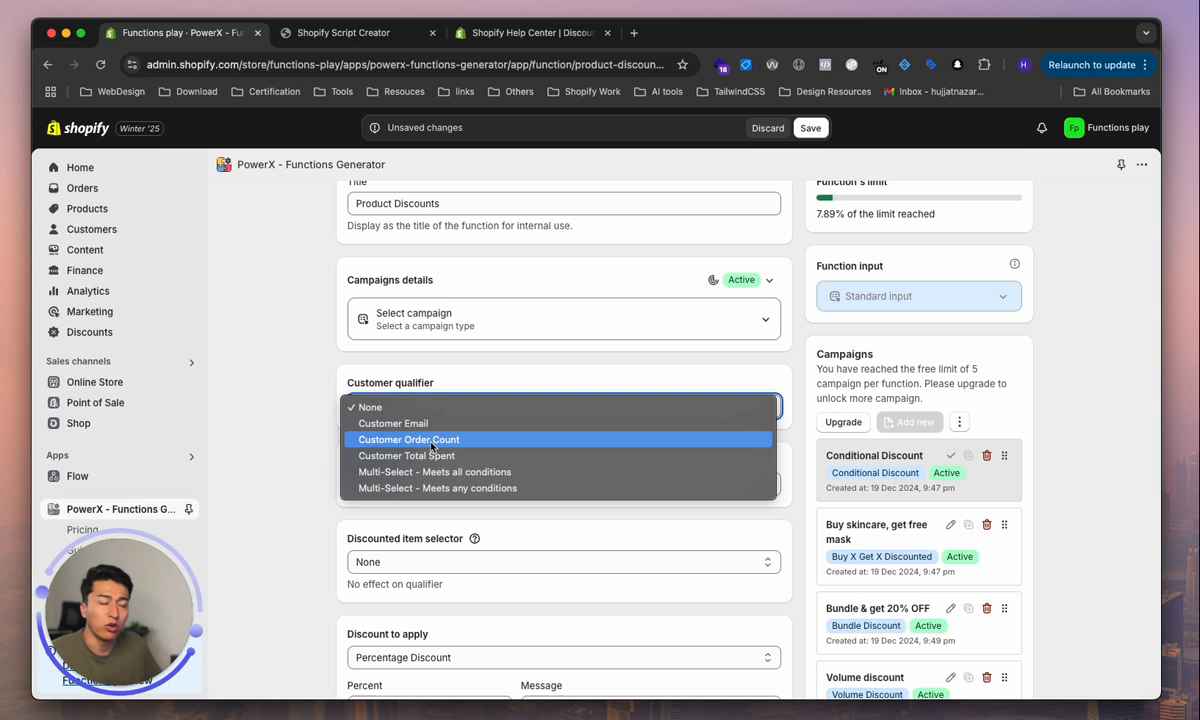
mouse_move(393, 423)
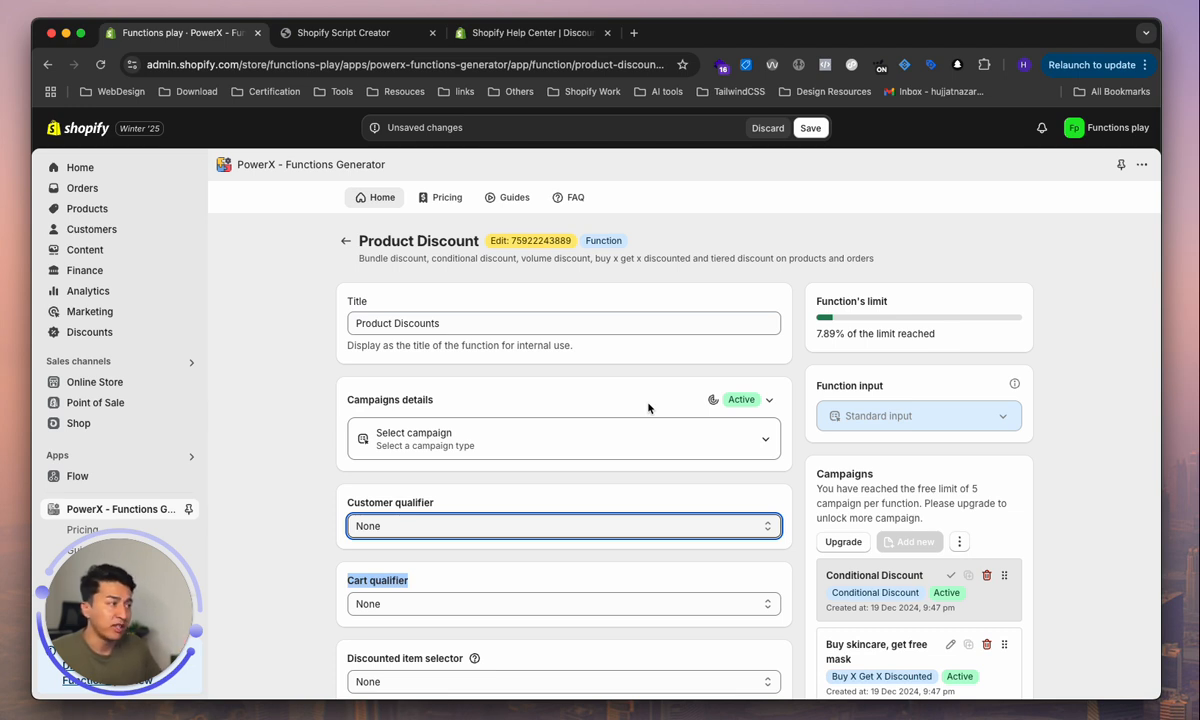
mouse_move(514, 197)
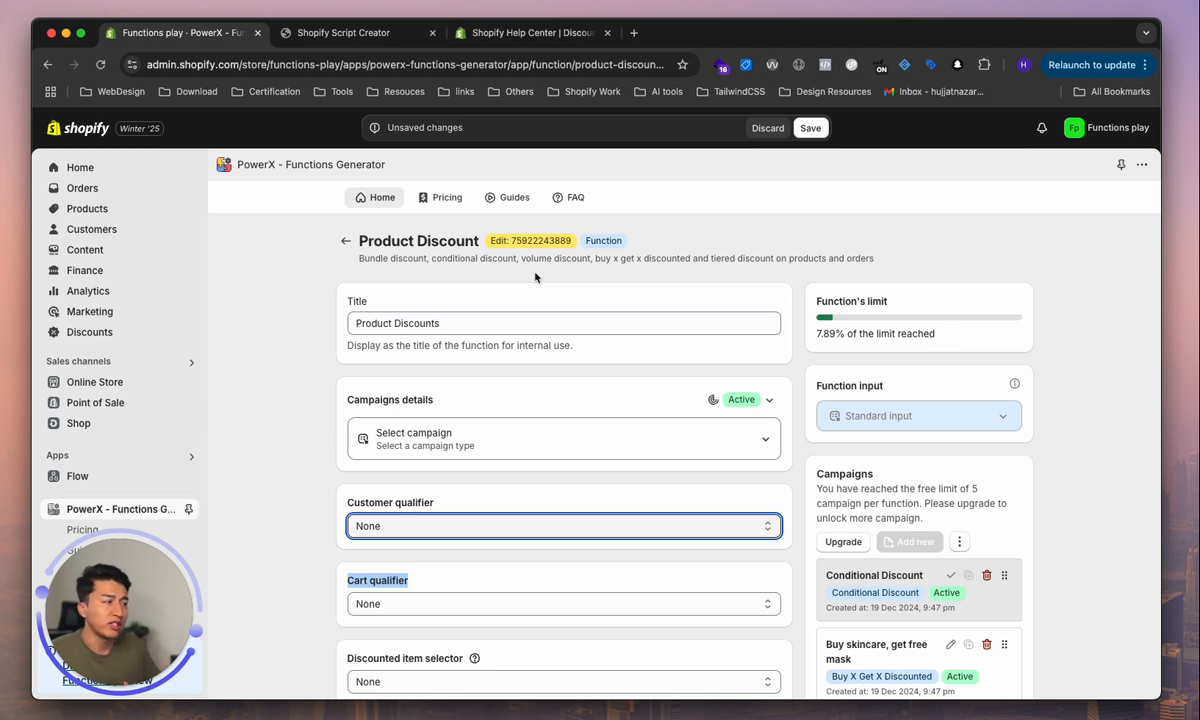
scroll(down, 3)
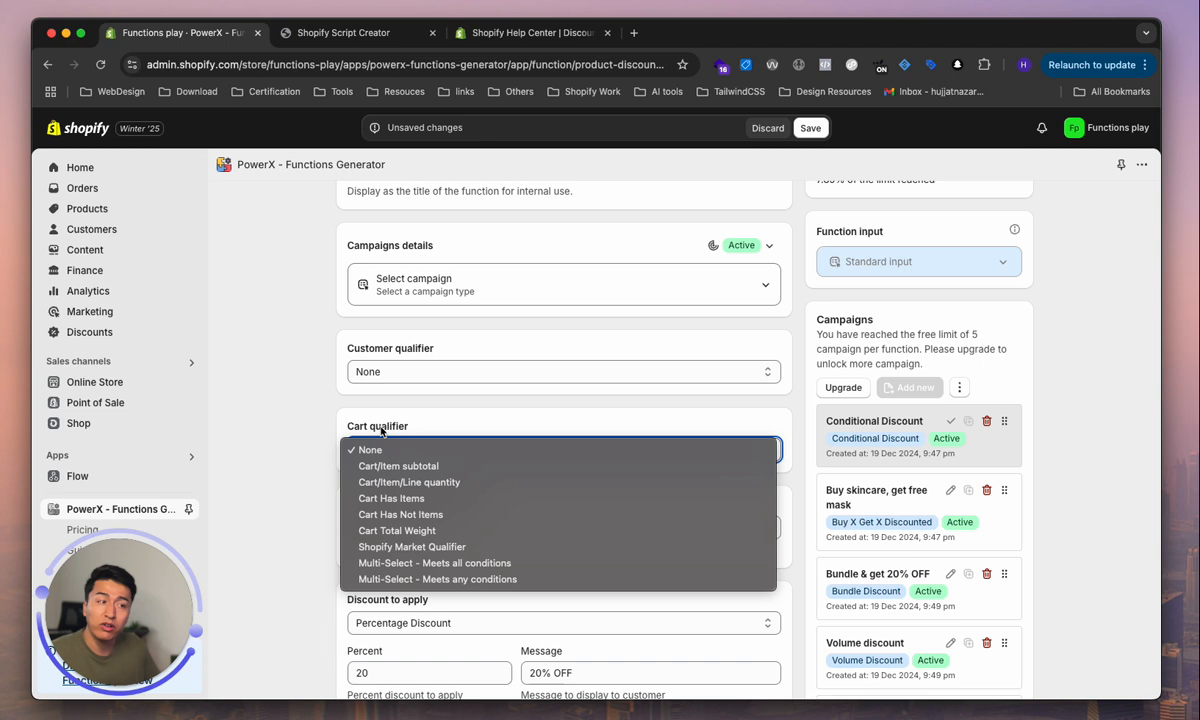
mouse_move(391, 498)
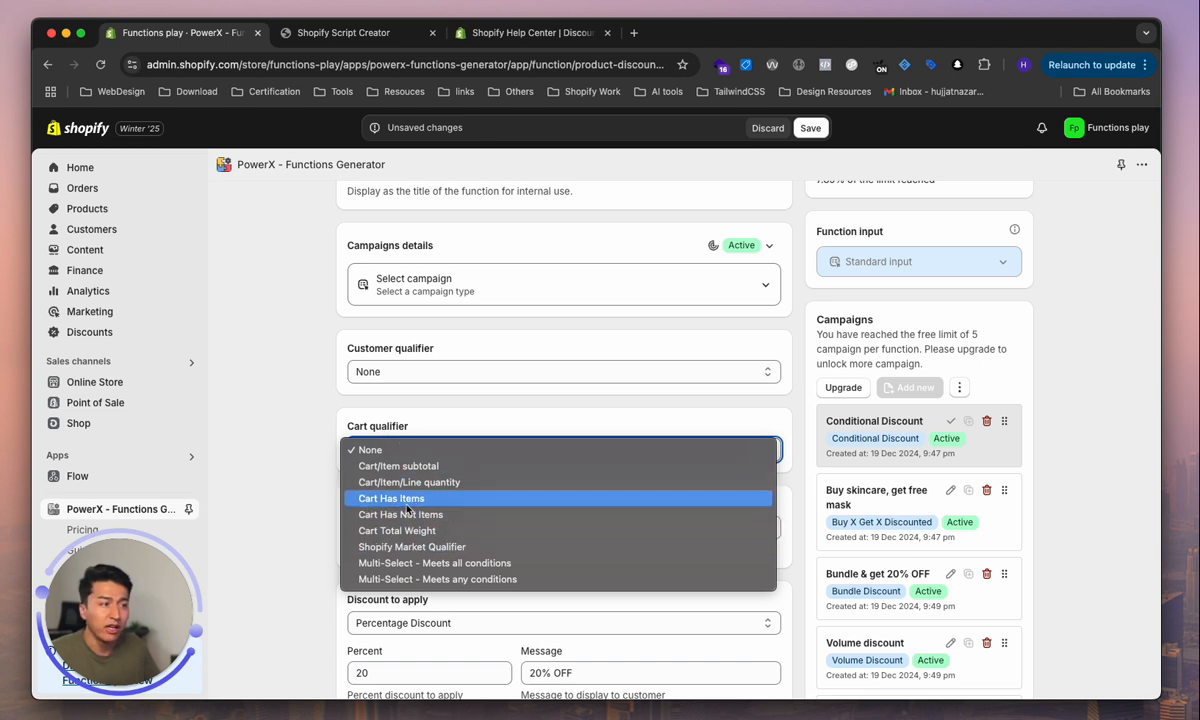
click(391, 498)
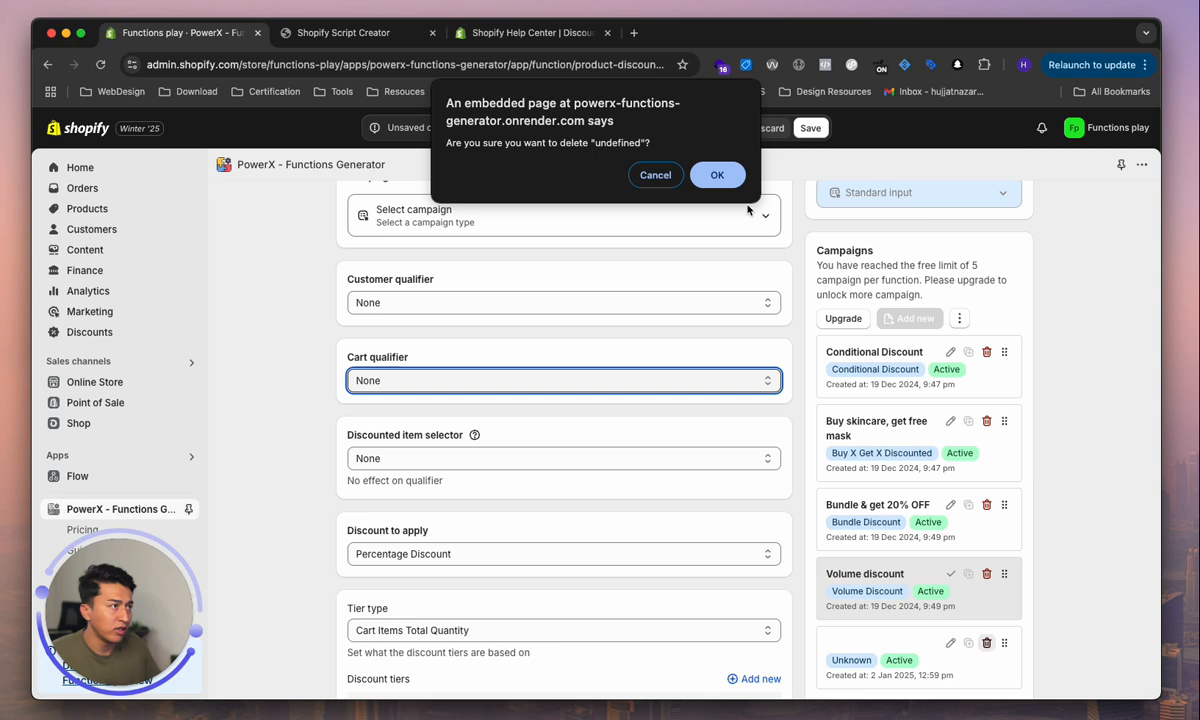
Step: Confirm deleting the unnamed Unknown campaign and scroll to the discount tiers
click(717, 175)
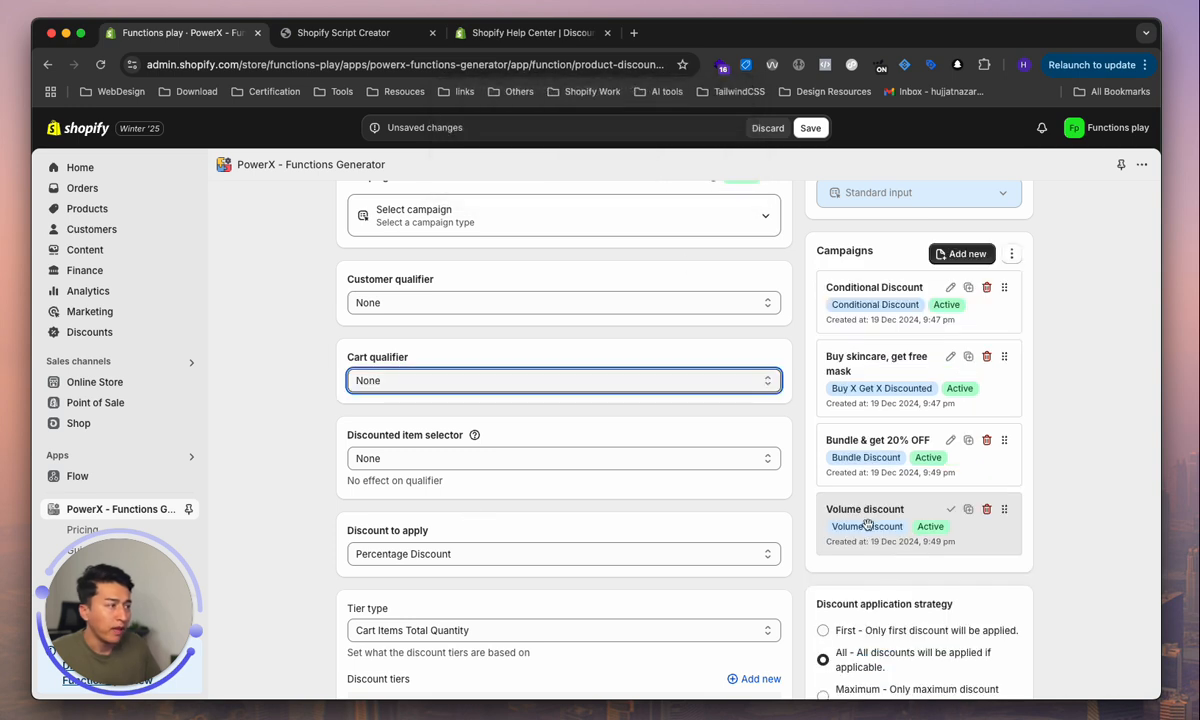
scroll(down, 3)
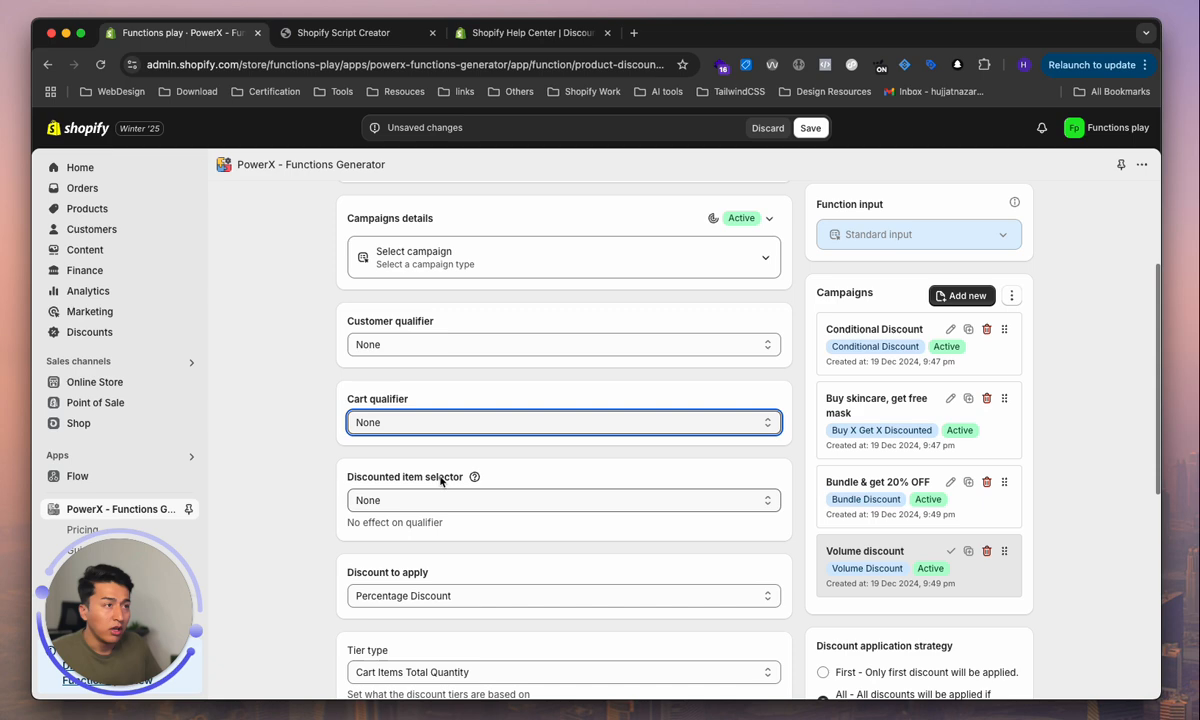
scroll(down, 3)
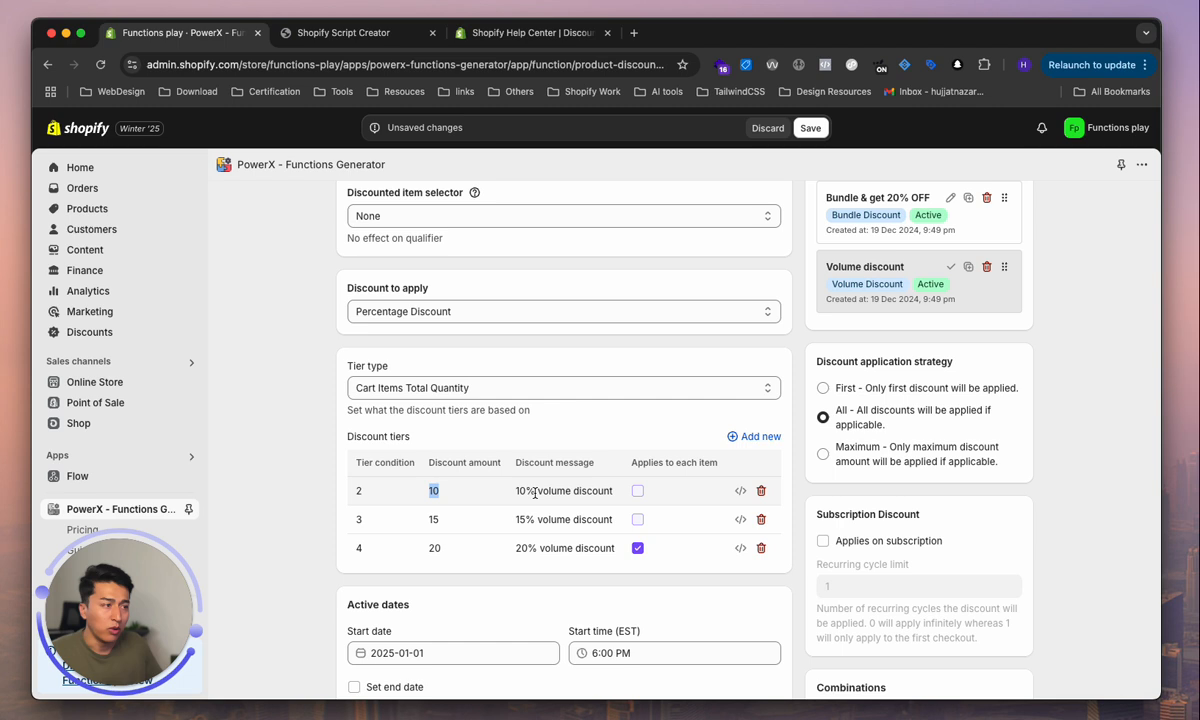
Step: Highlight the first tier's discount message, then cancel the Add discount tiers form
double_click(560, 491)
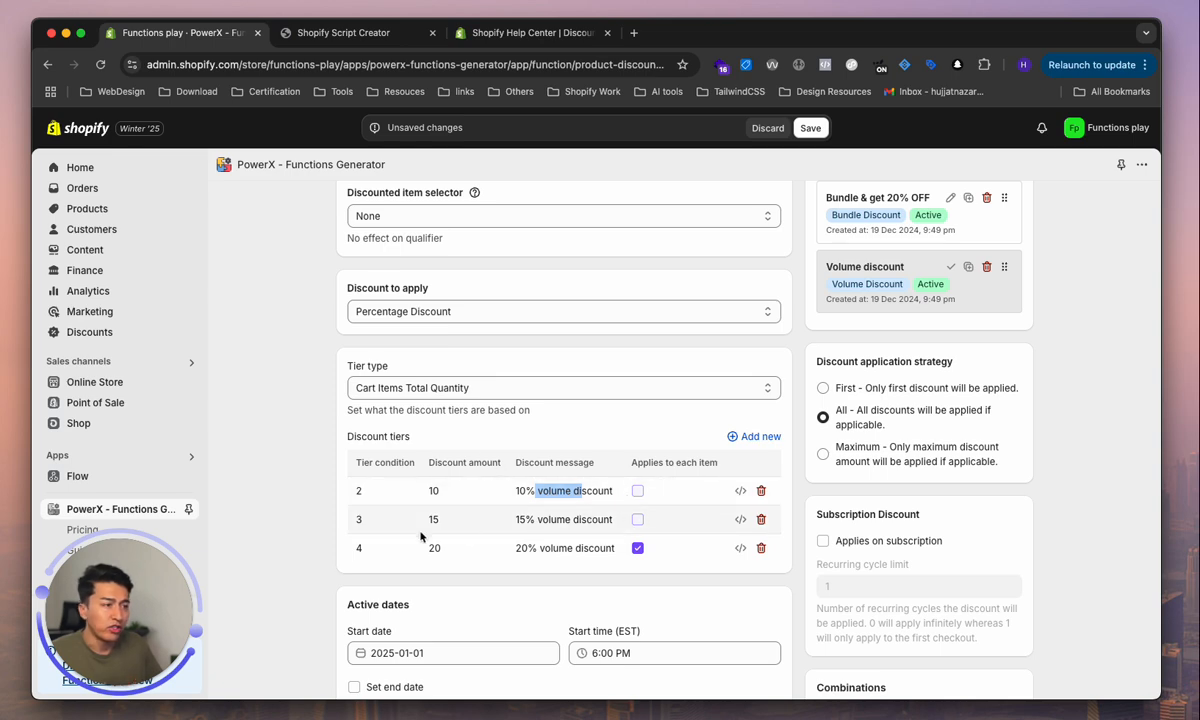
click(754, 436)
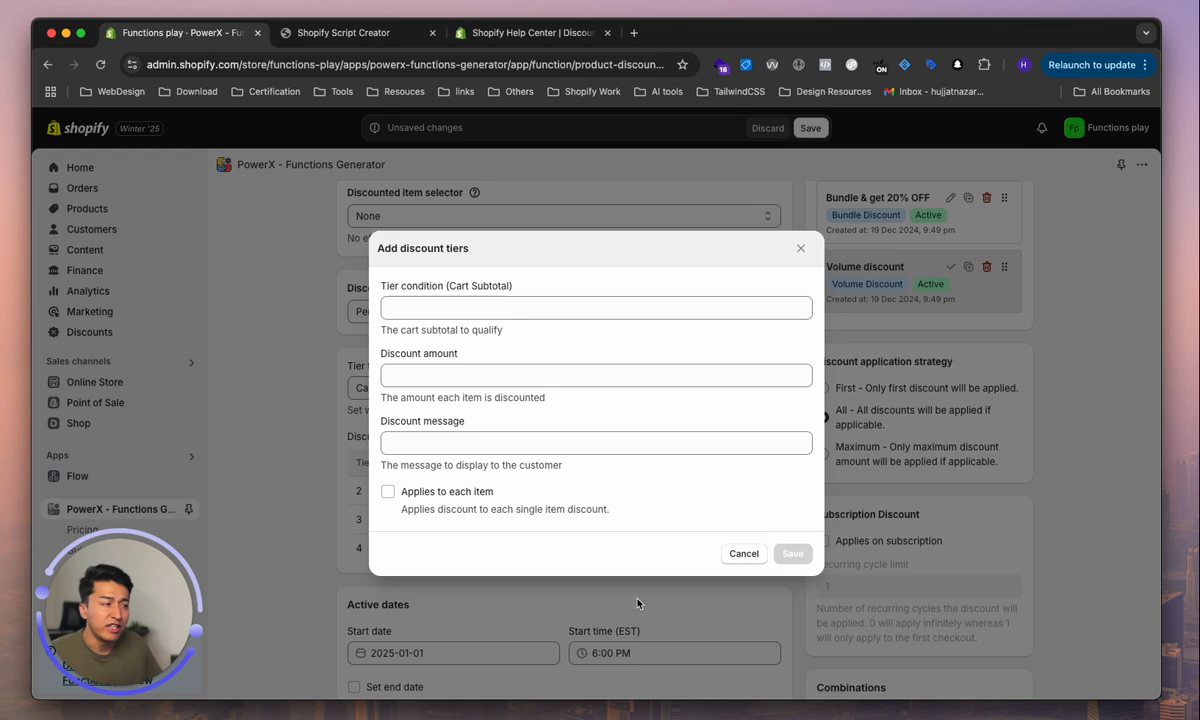
click(743, 553)
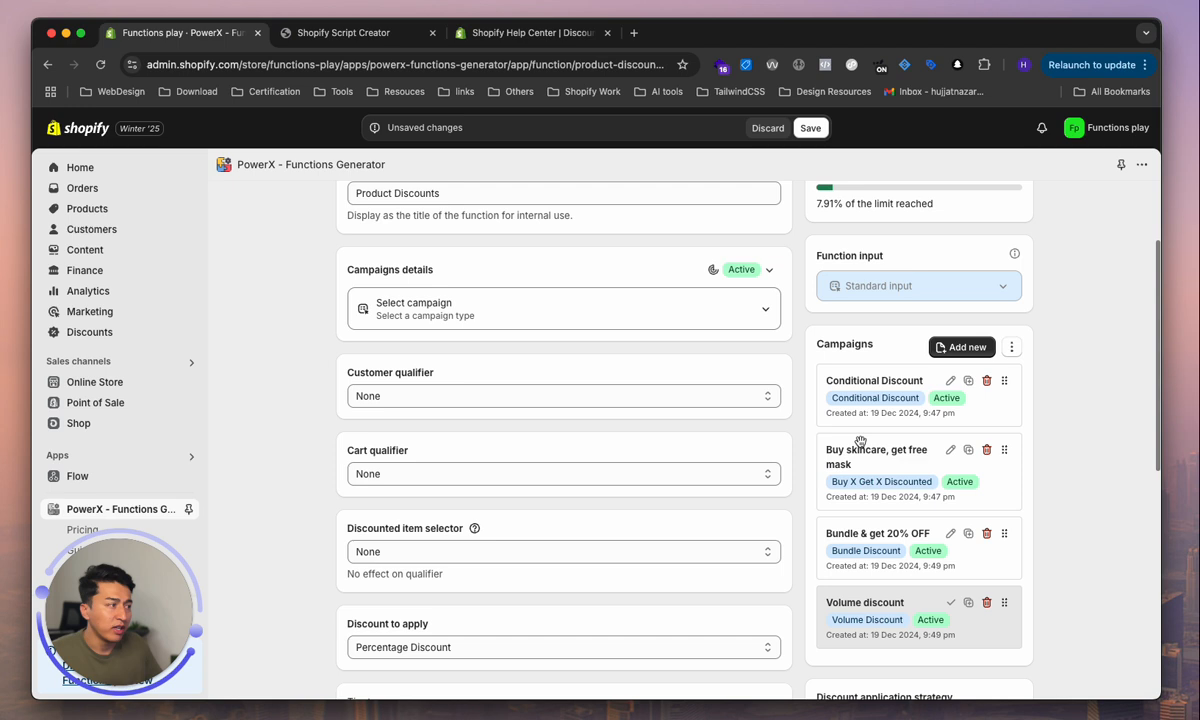
Step: Leave the Product Discount editor for the home list of six functions
scroll(down, 3)
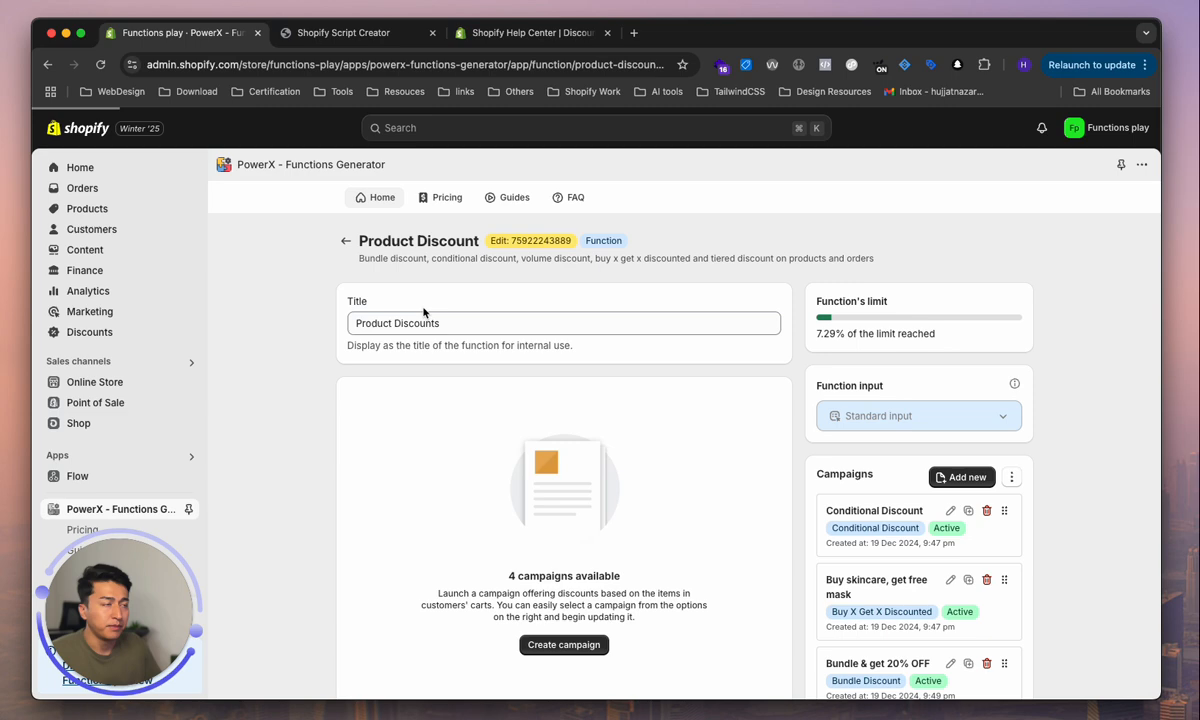
click(346, 240)
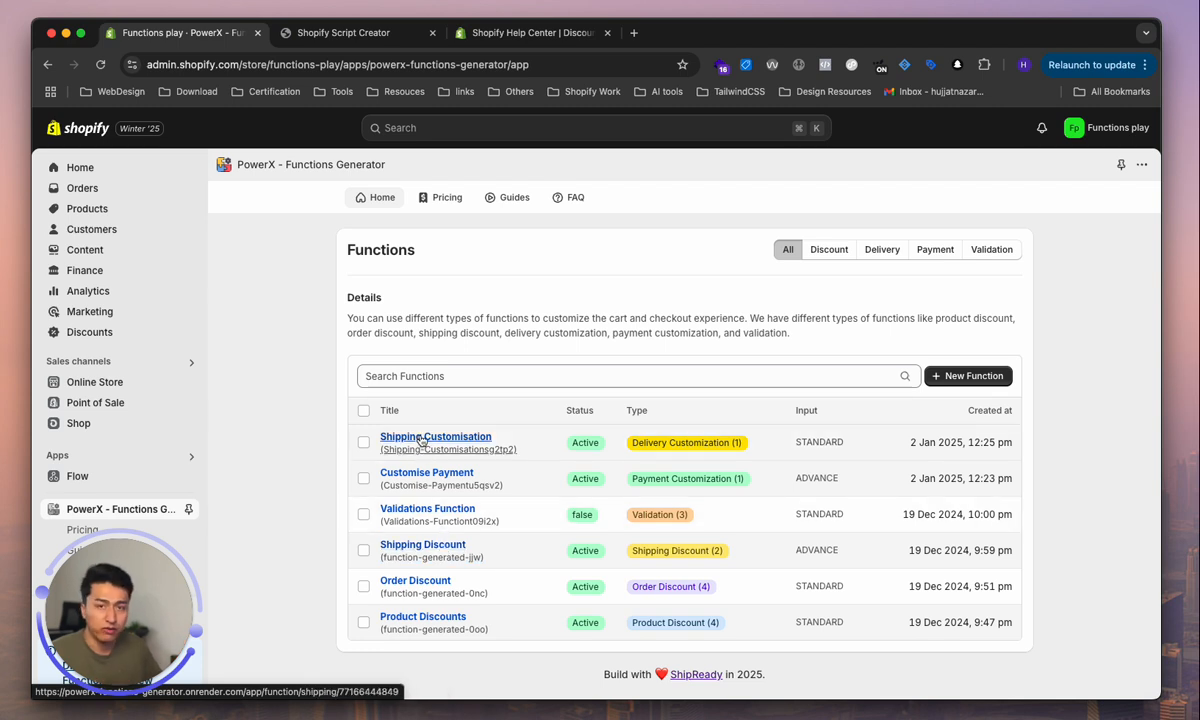
mouse_move(271, 474)
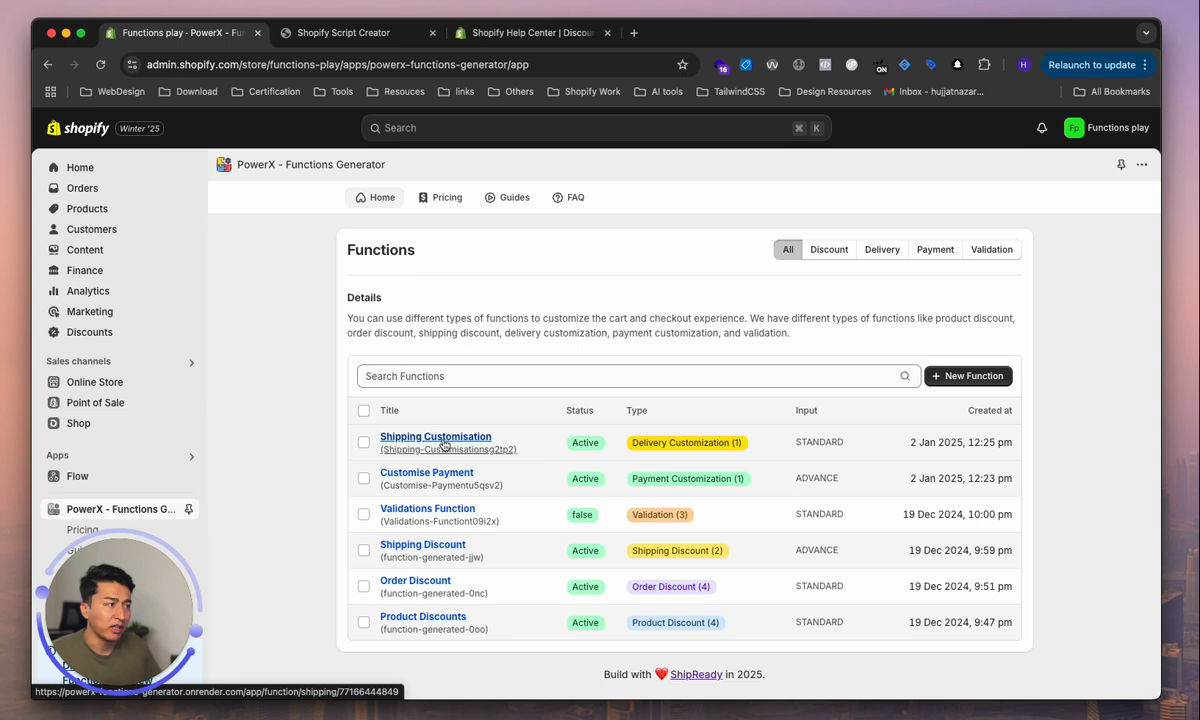
Step: Open Shipping Customisation to view its Hide express shipping rule
click(435, 436)
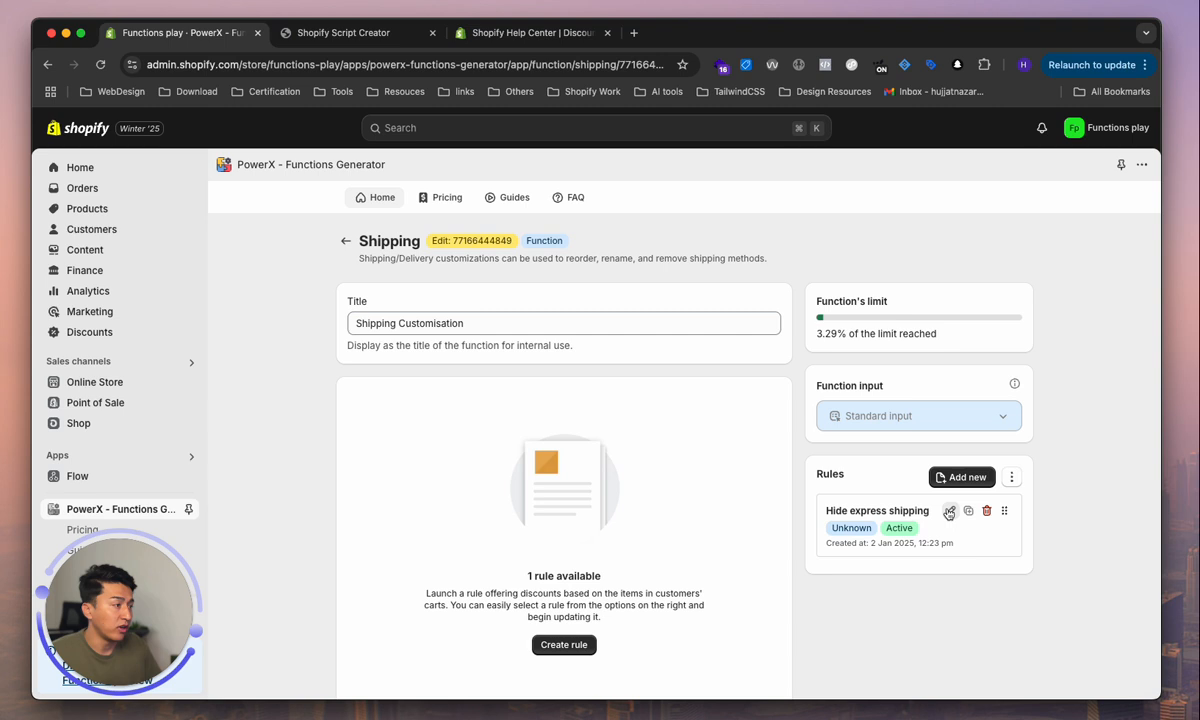
click(949, 511)
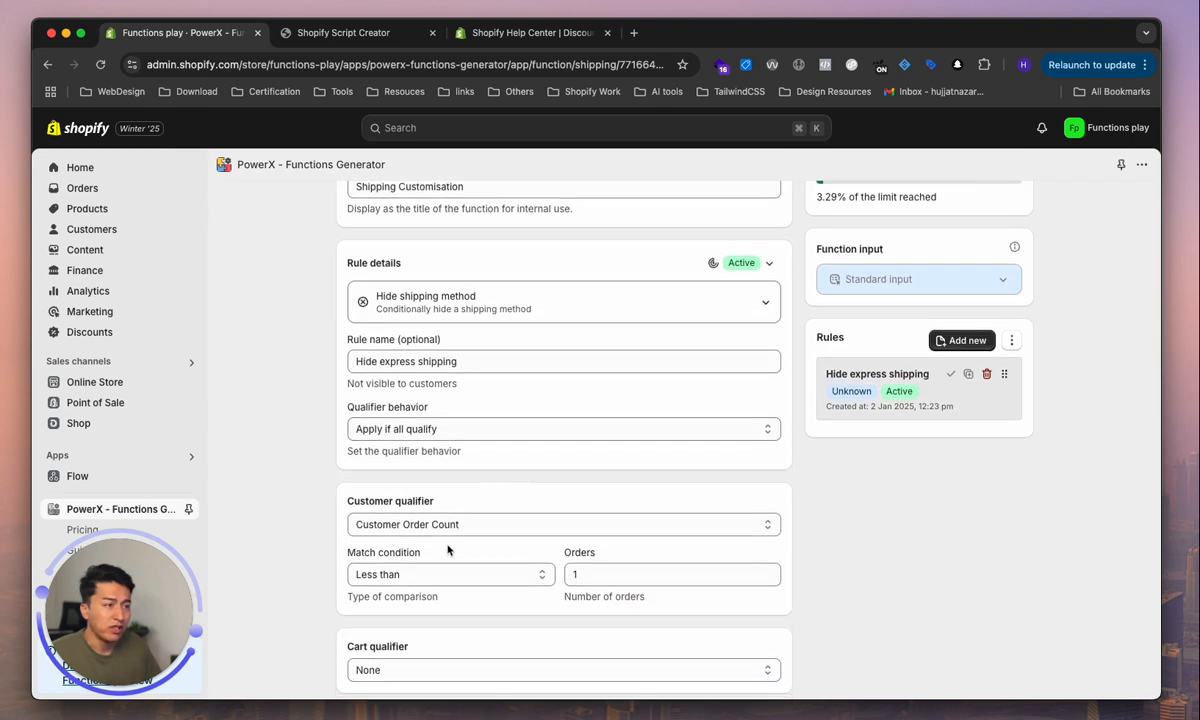
scroll(down, 3)
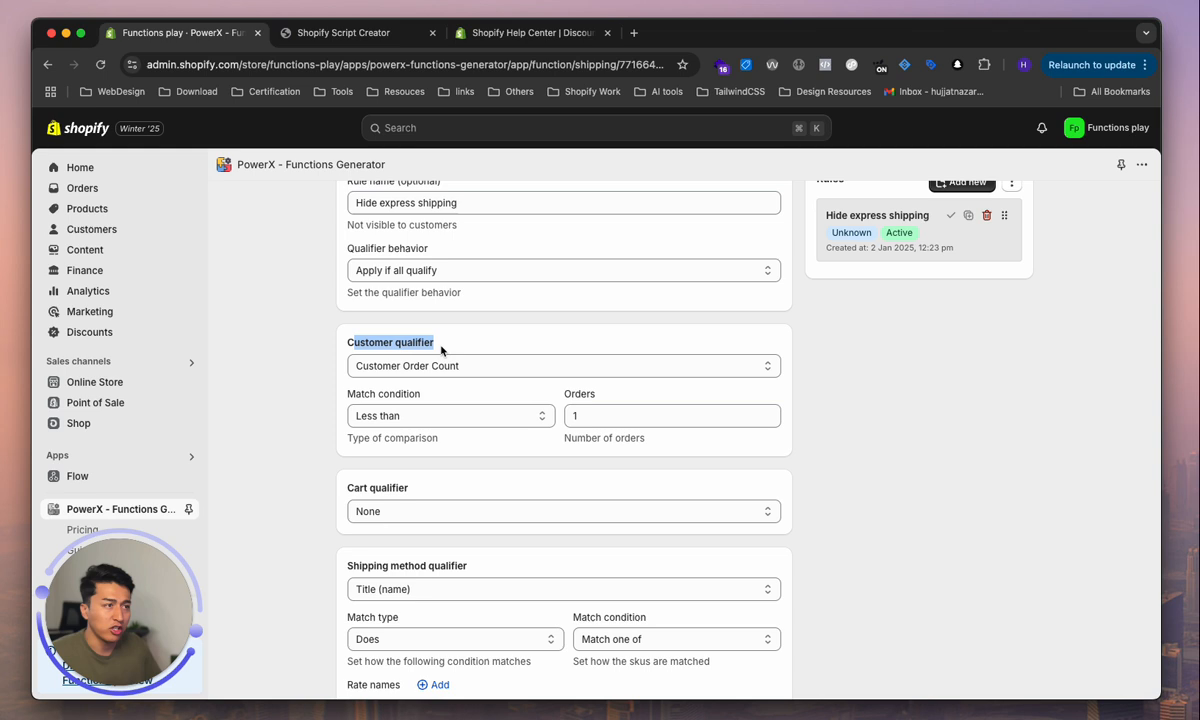
scroll(up, 3)
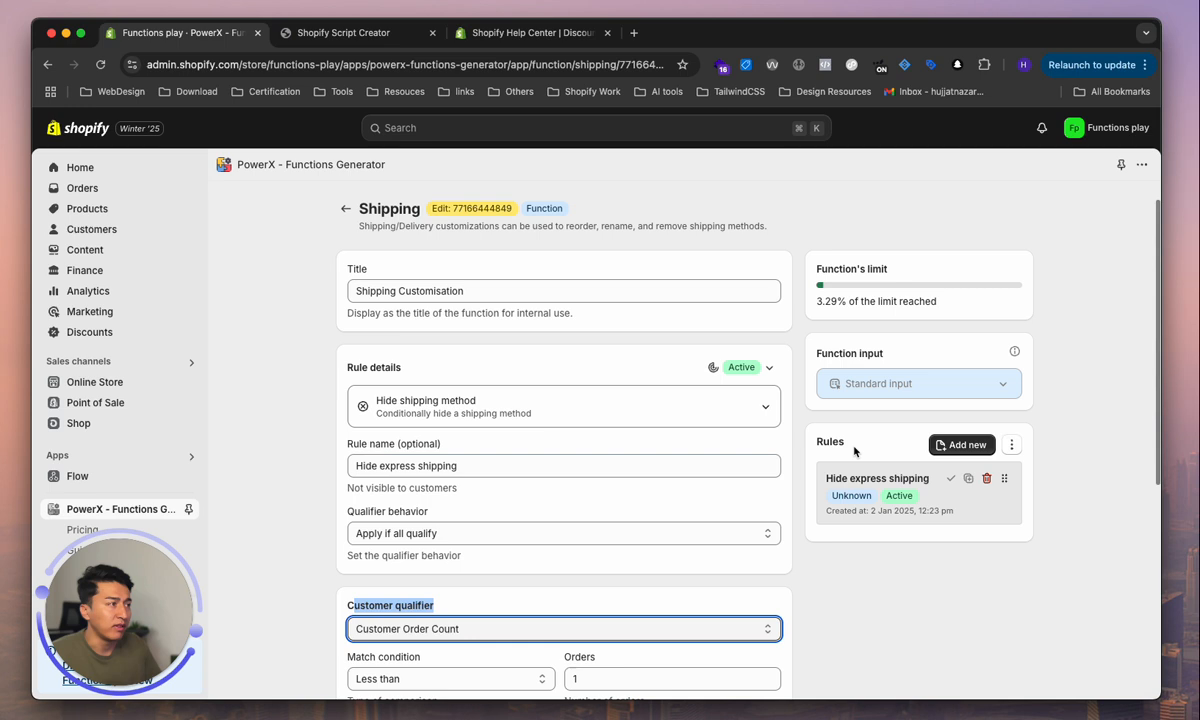
scroll(down, 3)
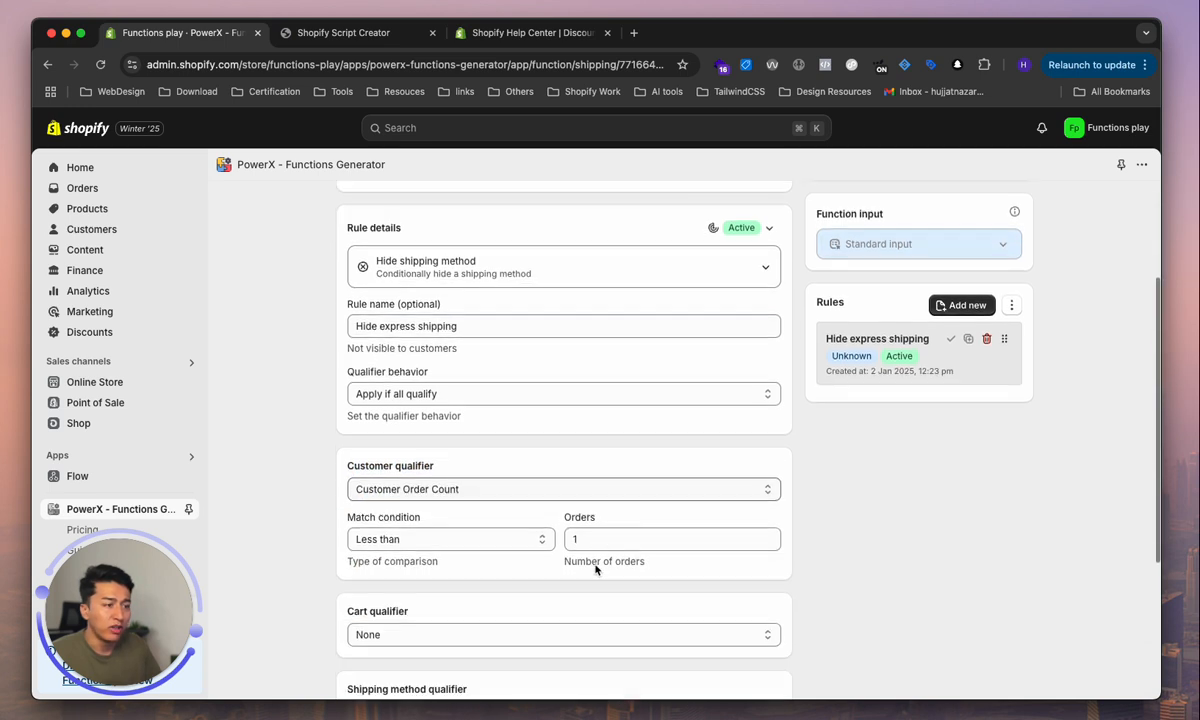
click(563, 489)
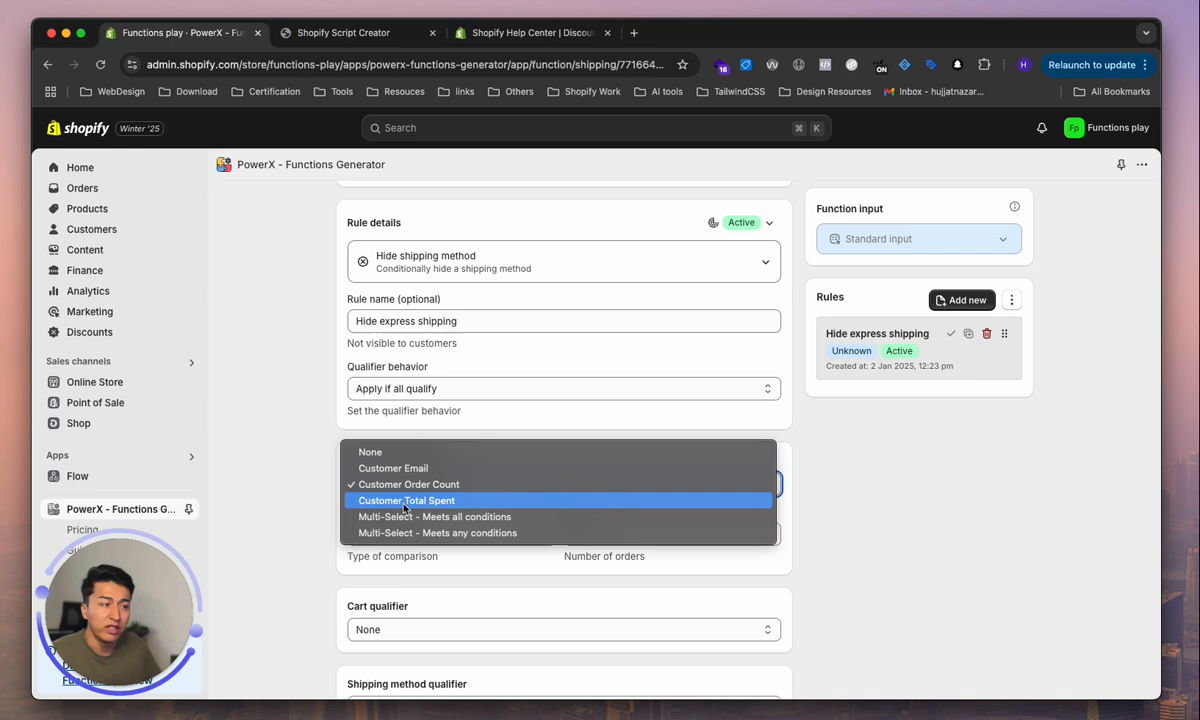
click(408, 484)
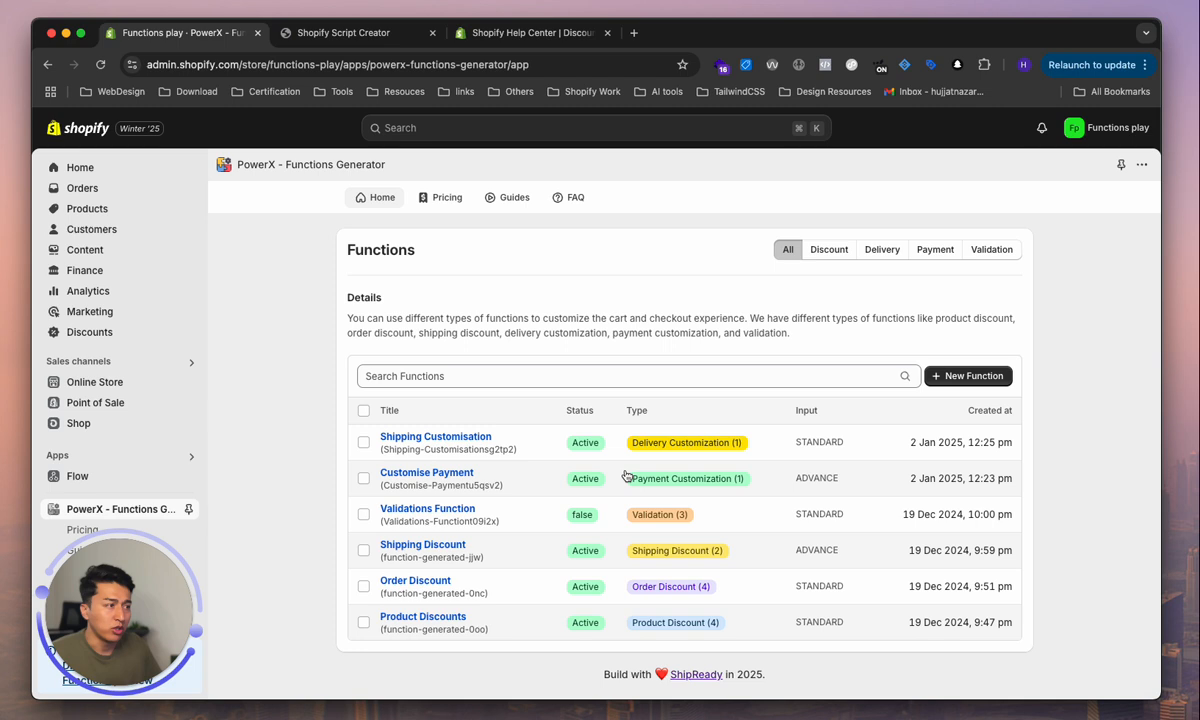
mouse_move(427, 472)
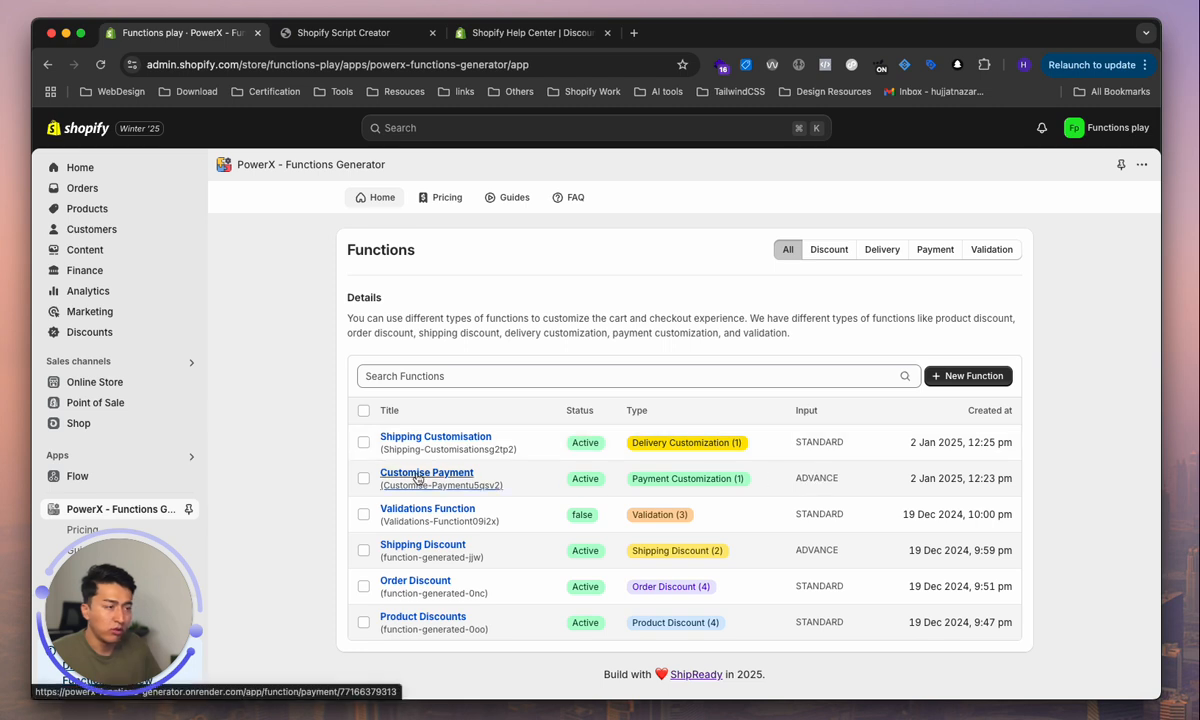
Step: Open Customise Payment to view its active Rename payment rule
click(427, 472)
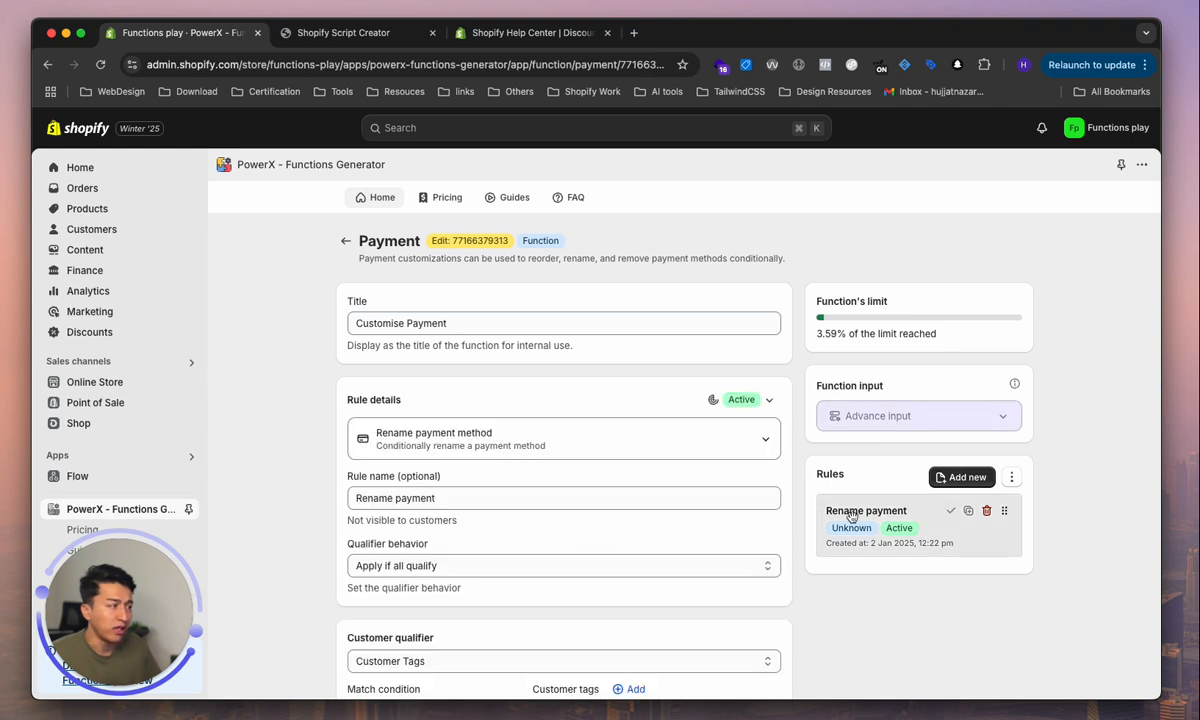
Step: Check the Rename payment rule's qualifiers: customer tag VIP, then list cart qualifier options
scroll(down, 3)
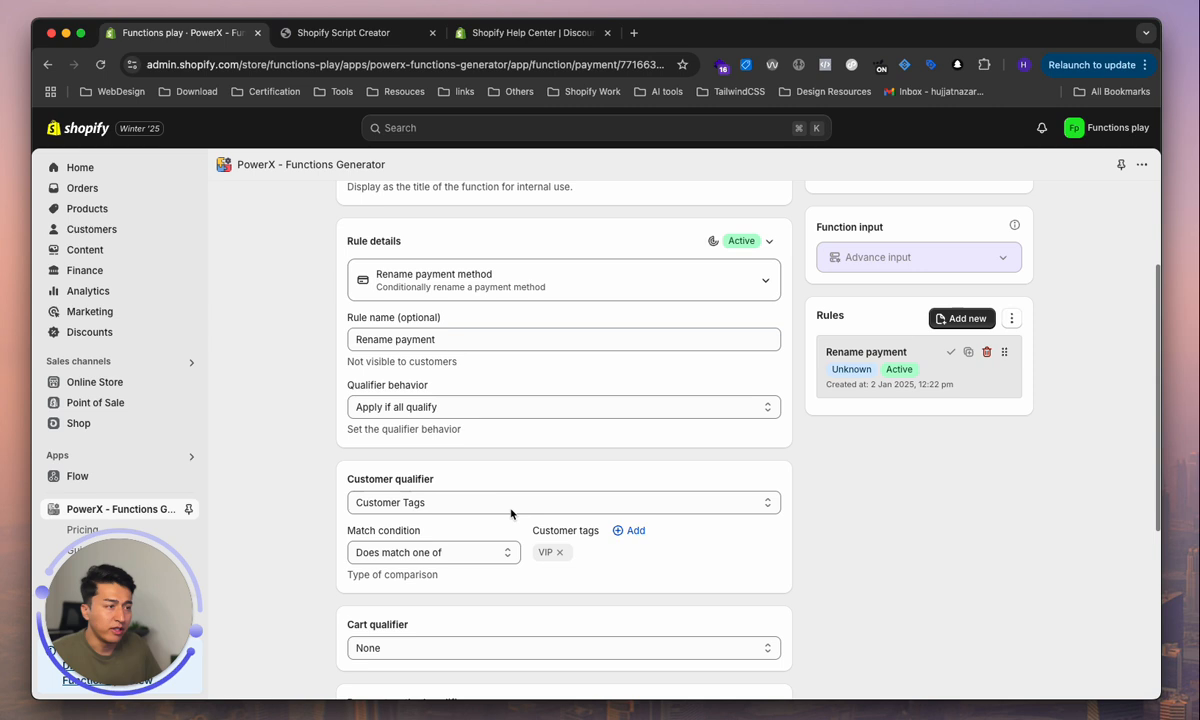
click(563, 502)
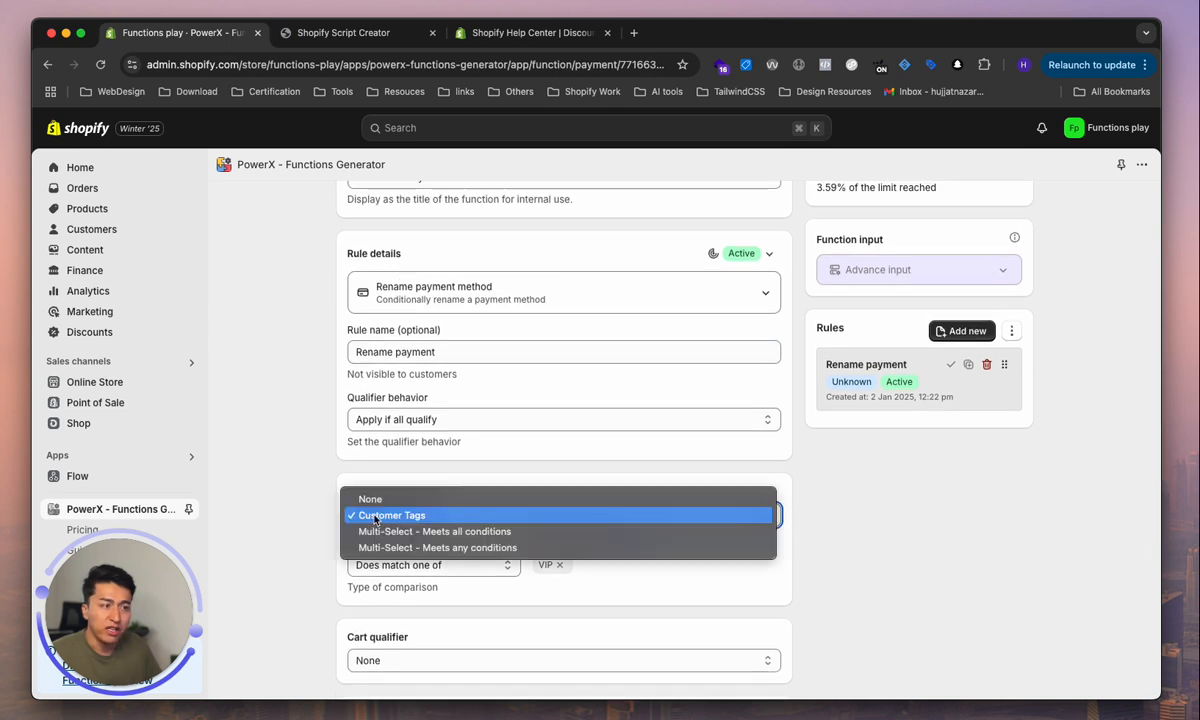
click(391, 515)
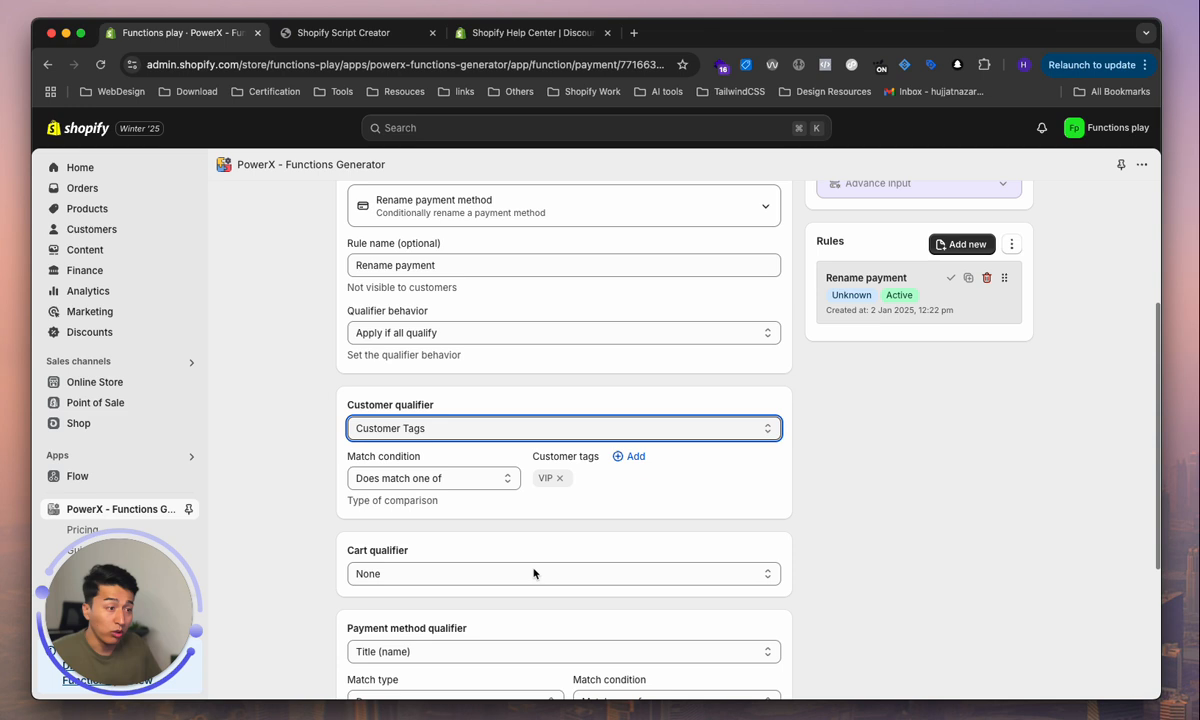
click(563, 573)
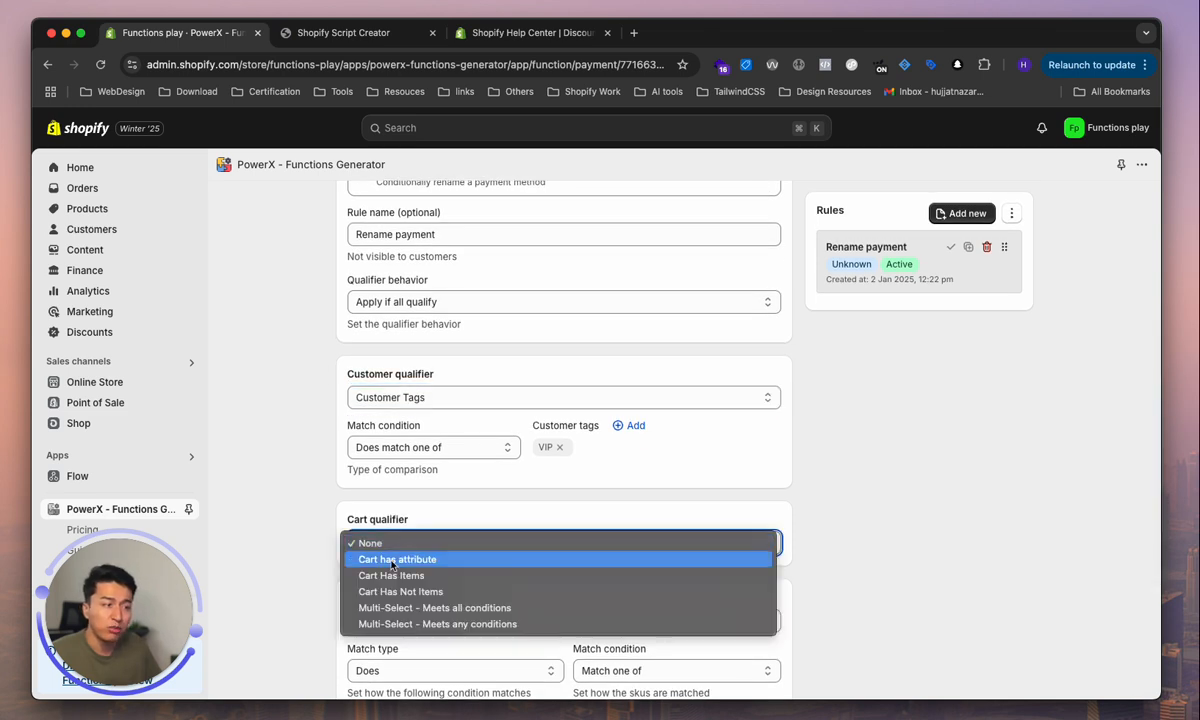
mouse_move(391, 575)
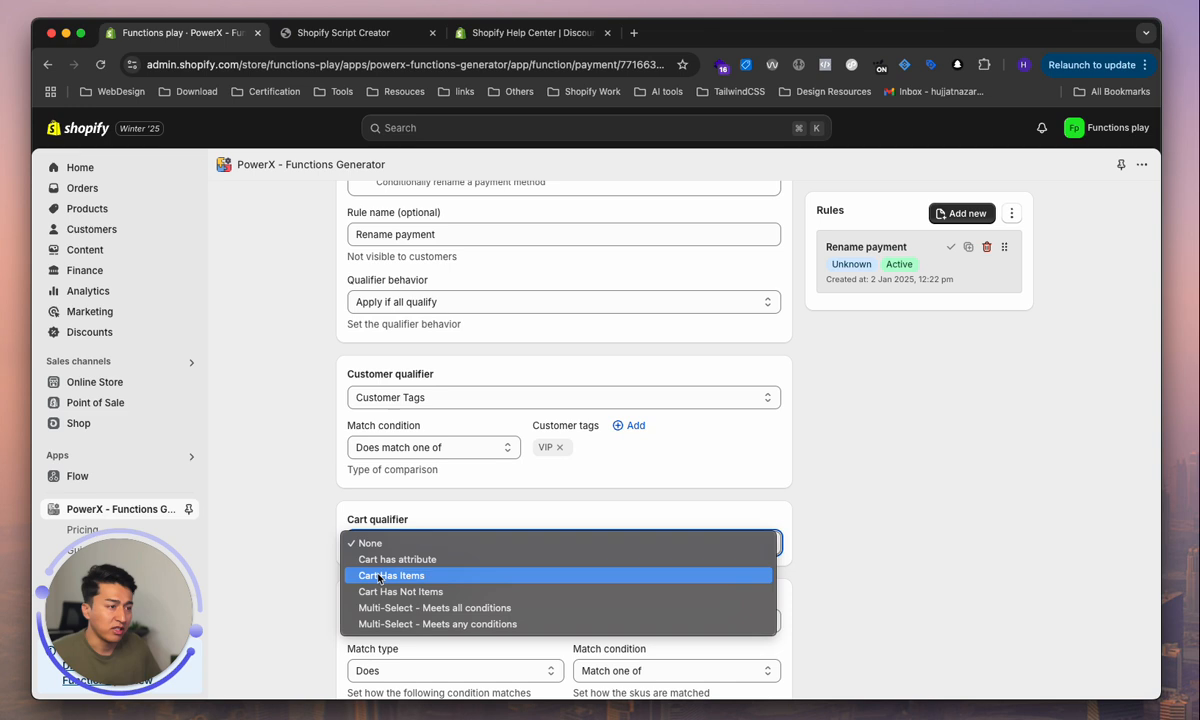
mouse_move(490, 608)
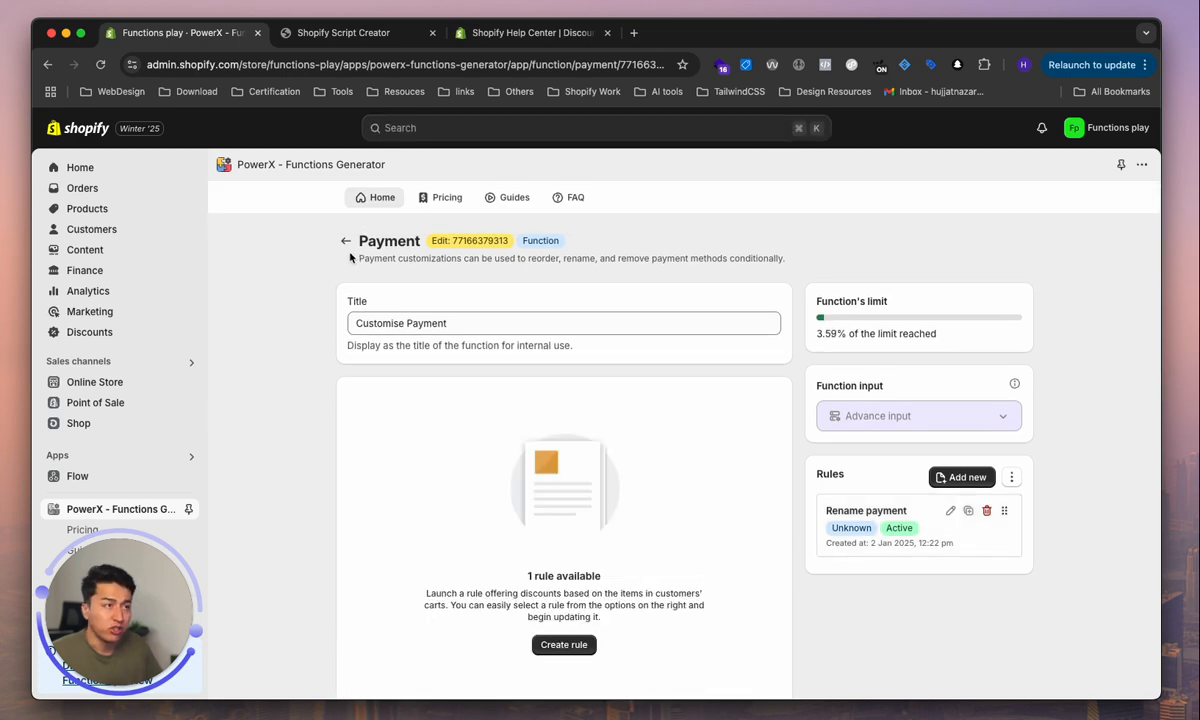
Step: Leave the Payment editor and return to the six-function home list
click(346, 241)
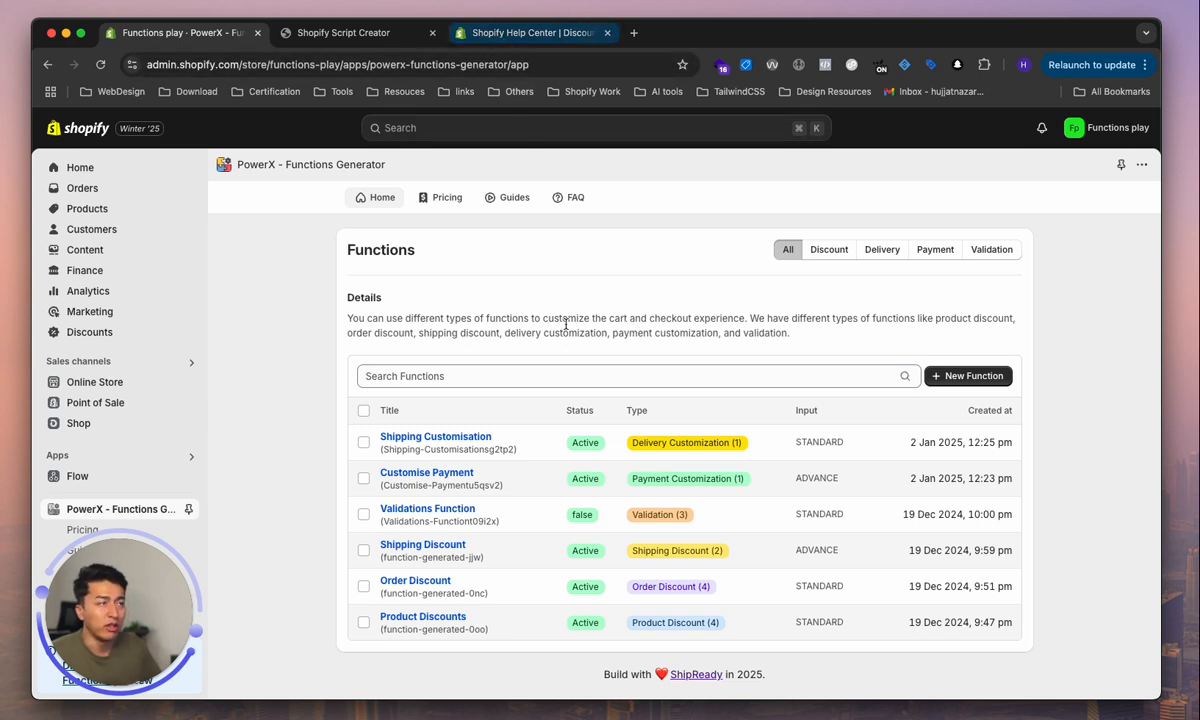
mouse_move(590, 338)
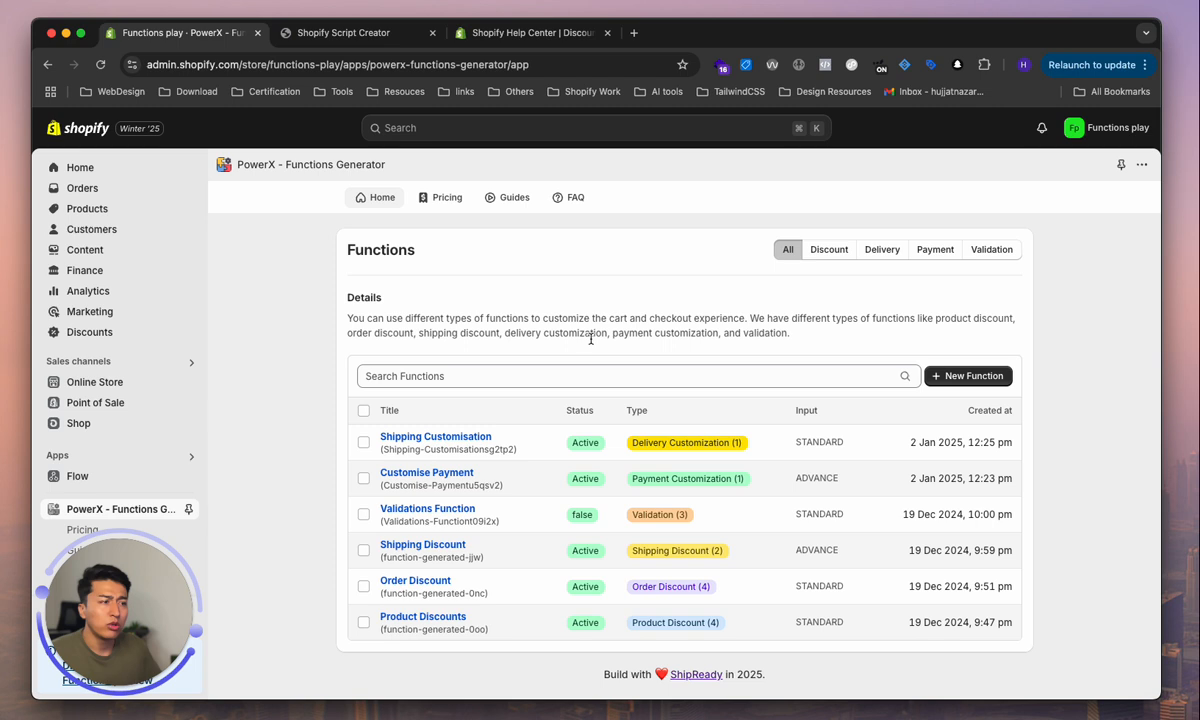
mouse_move(303, 483)
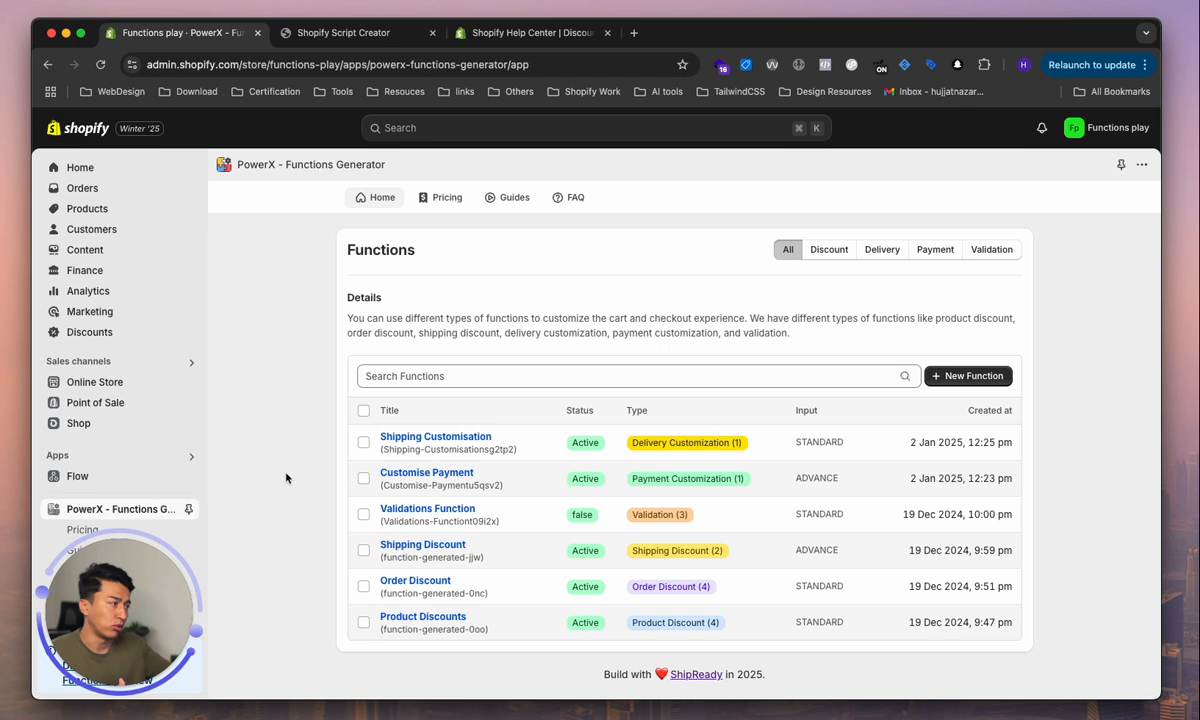
mouse_move(308, 488)
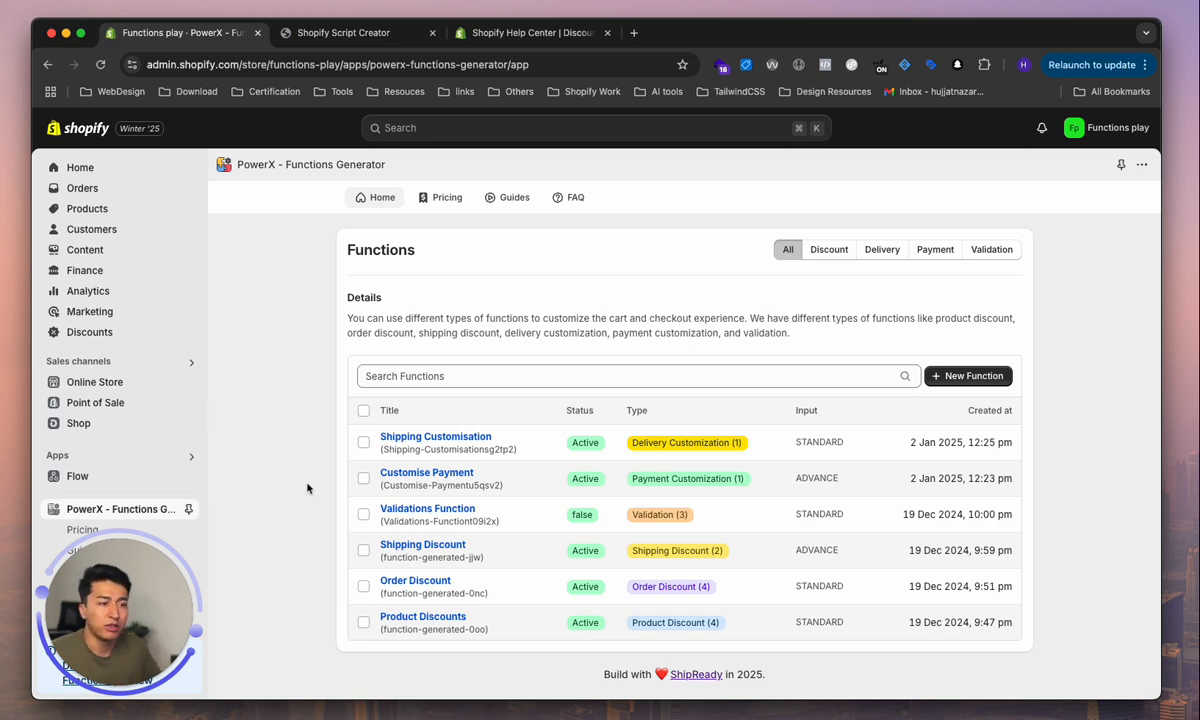
mouse_move(456, 332)
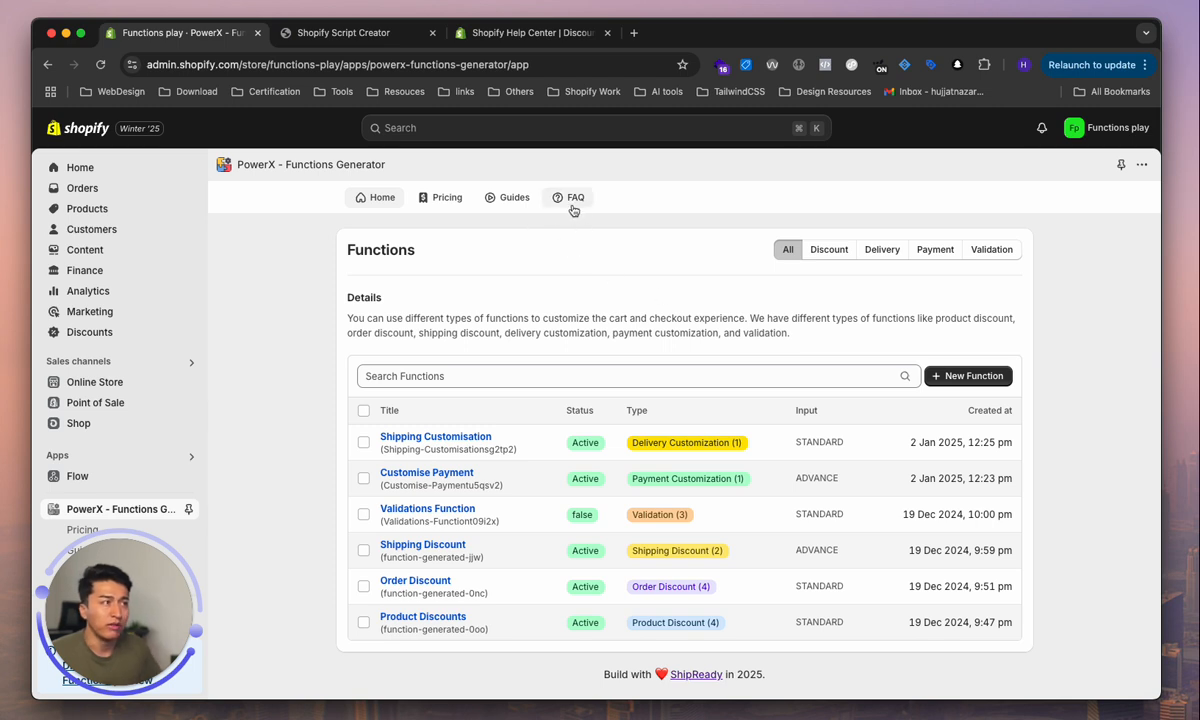
mouse_move(585, 315)
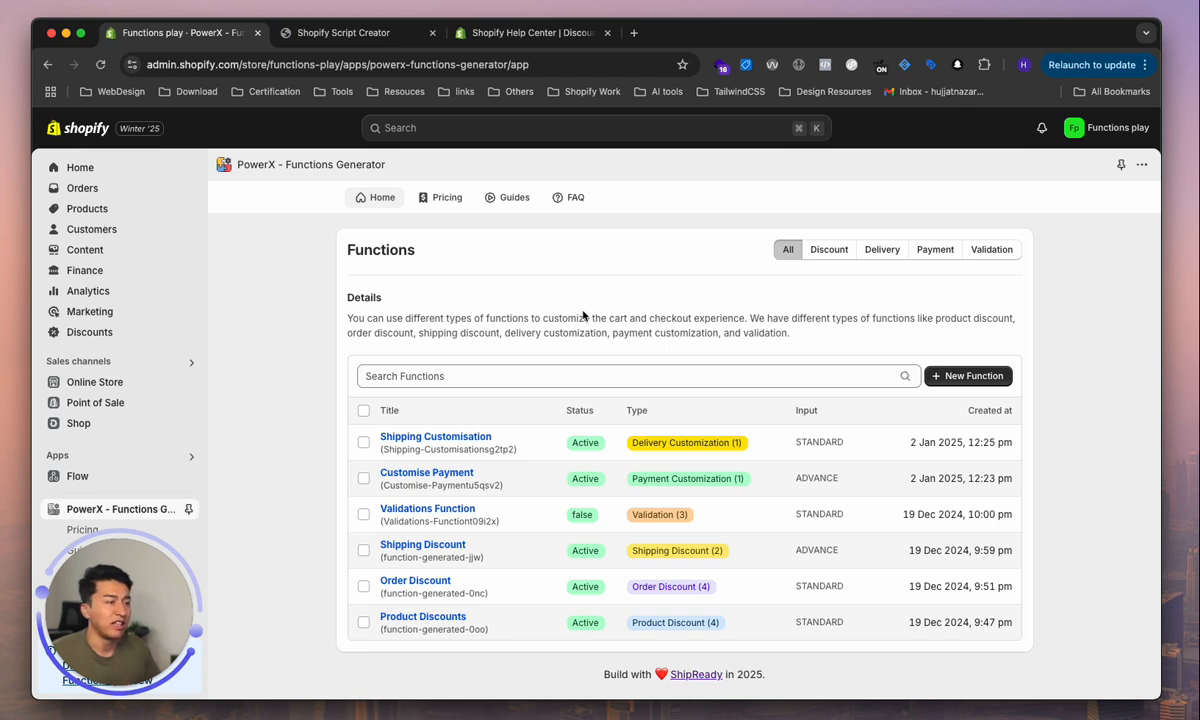
mouse_move(1098, 374)
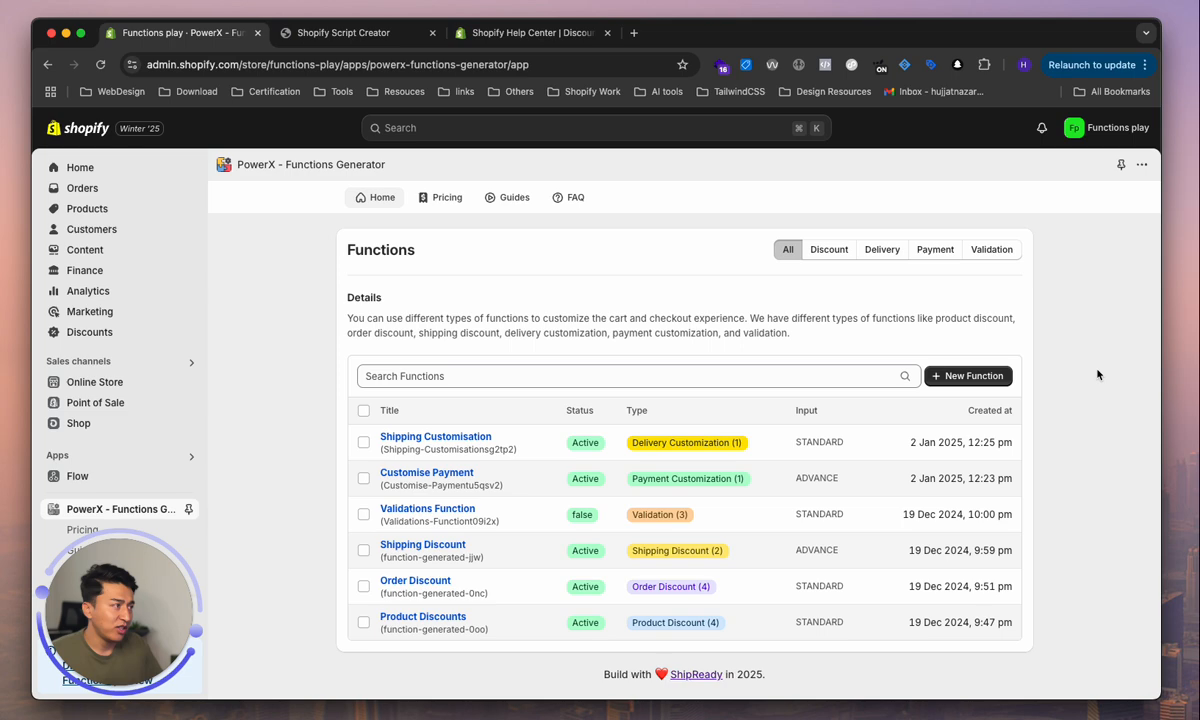